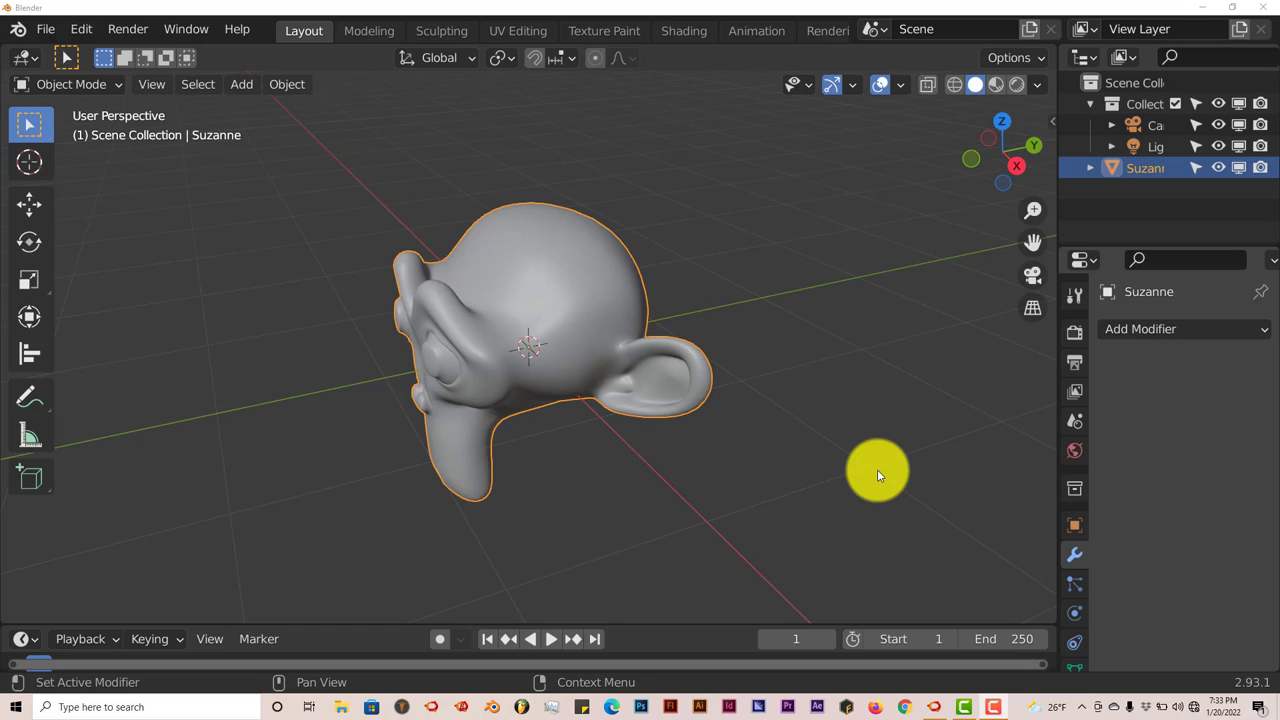
pyautogui.moveTo(818, 476)
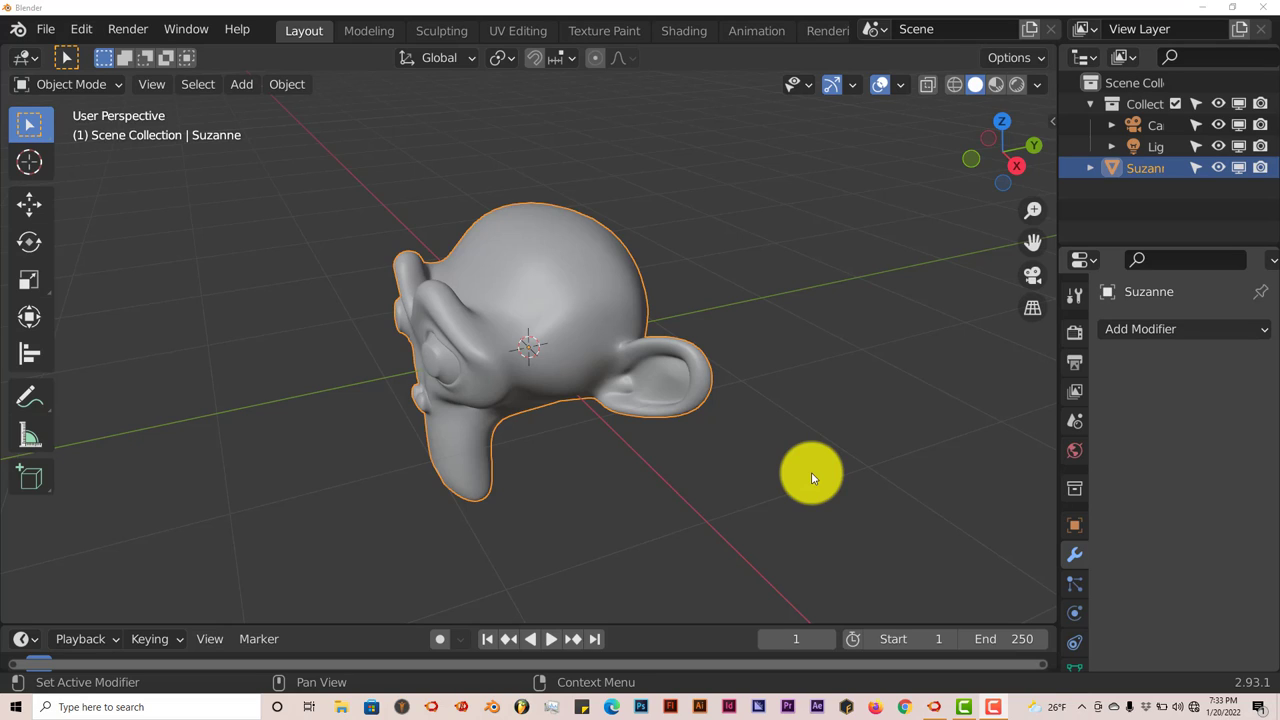
pyautogui.moveTo(484, 448)
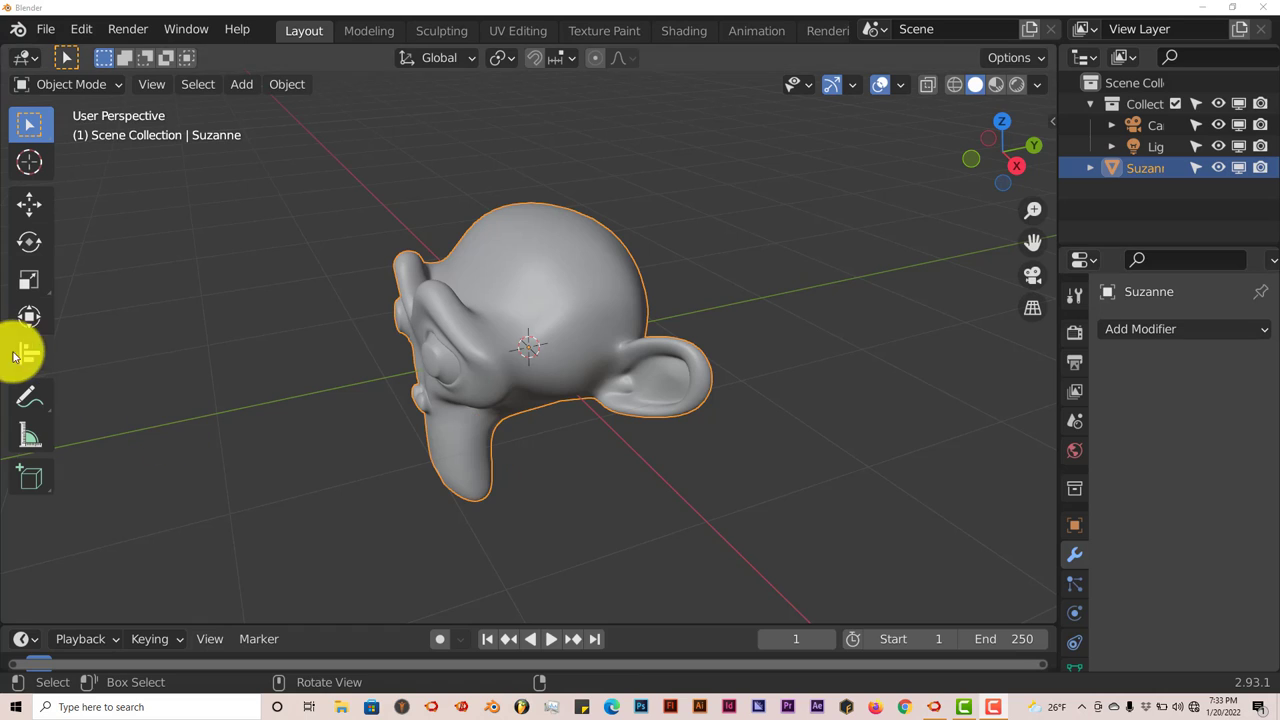
pyautogui.moveTo(80, 28)
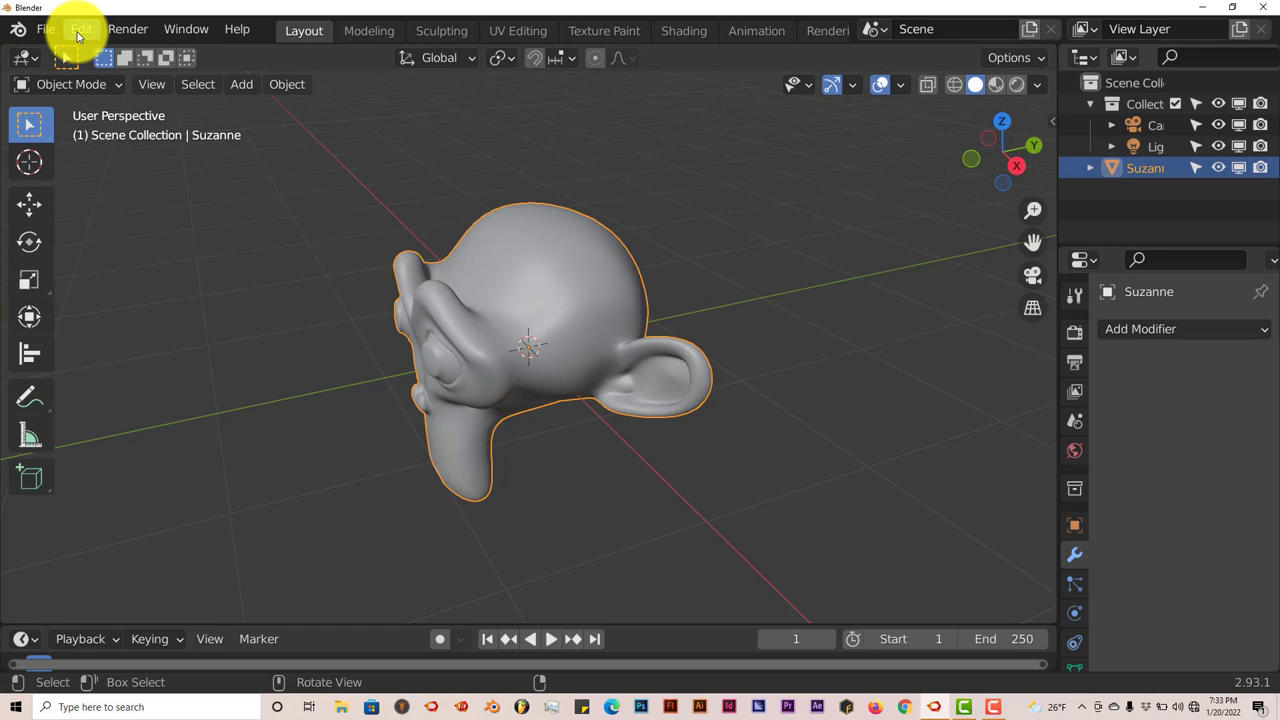
# Step: Install the Camera Shakify add-on zip from Preferences > Add-ons and enable Animation: Camera Shakify
pyautogui.click(80, 30)
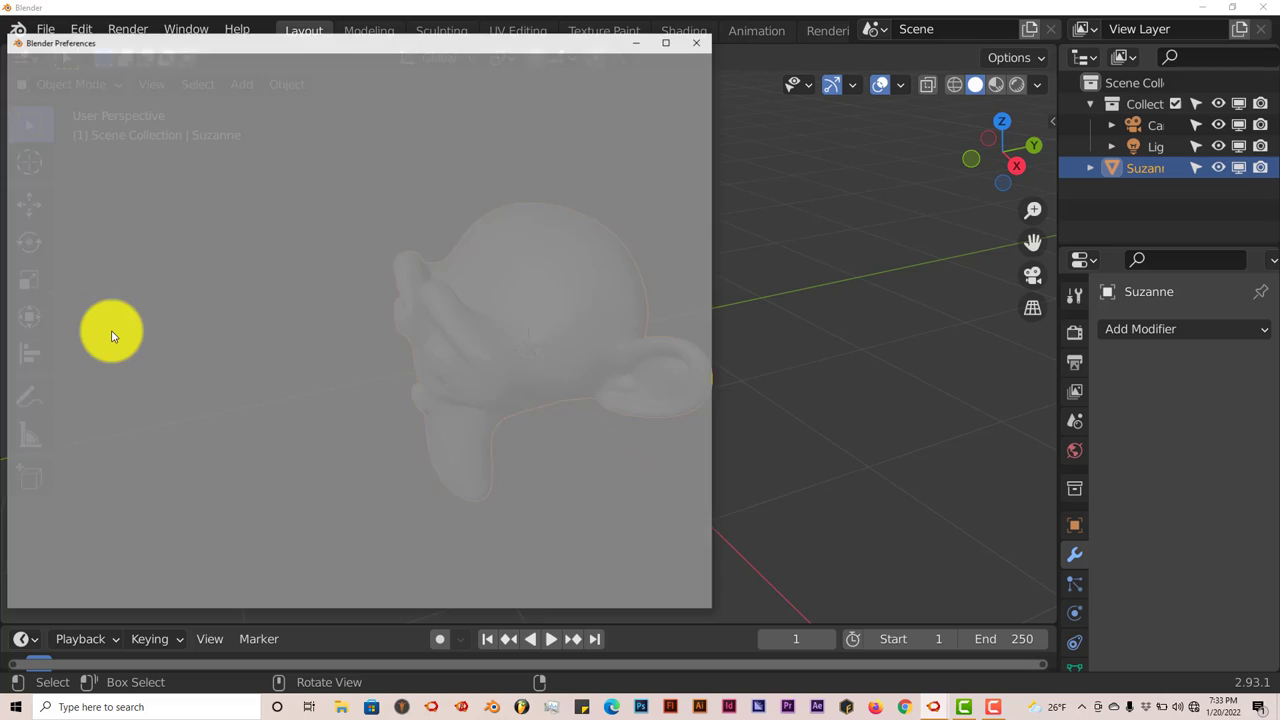
pyautogui.click(44, 244)
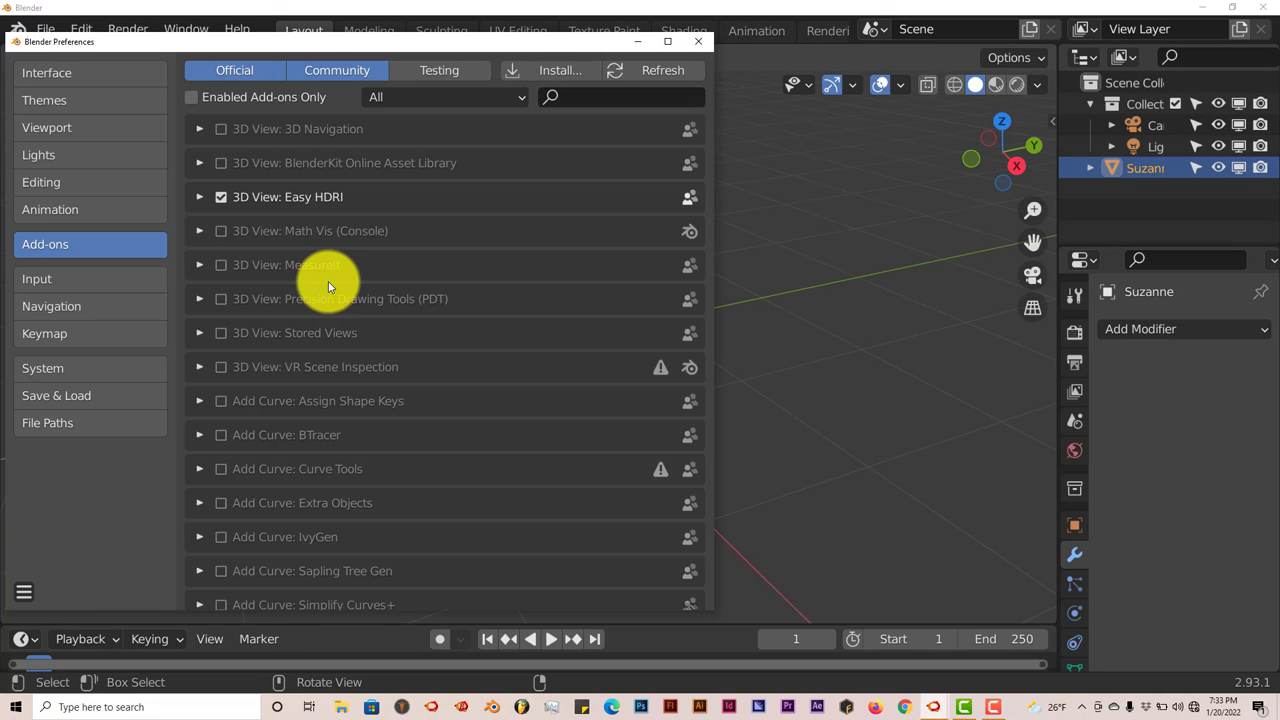
pyautogui.moveTo(558, 70)
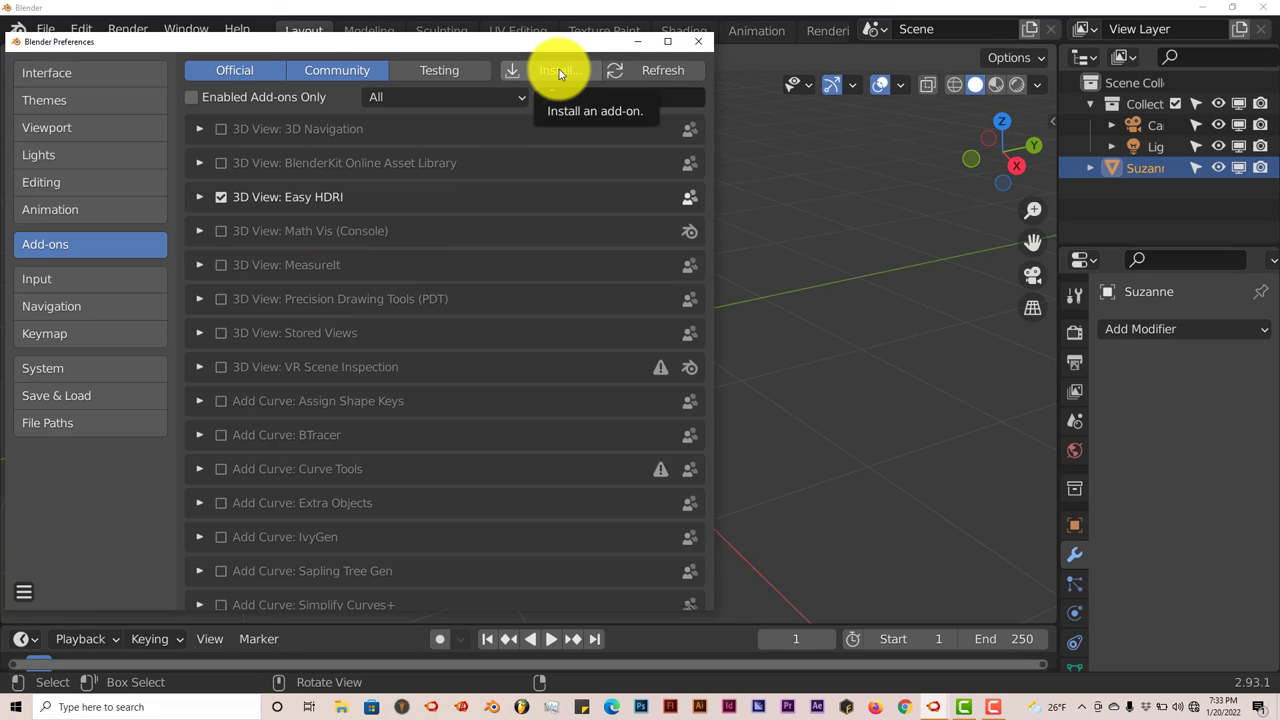
pyautogui.click(558, 70)
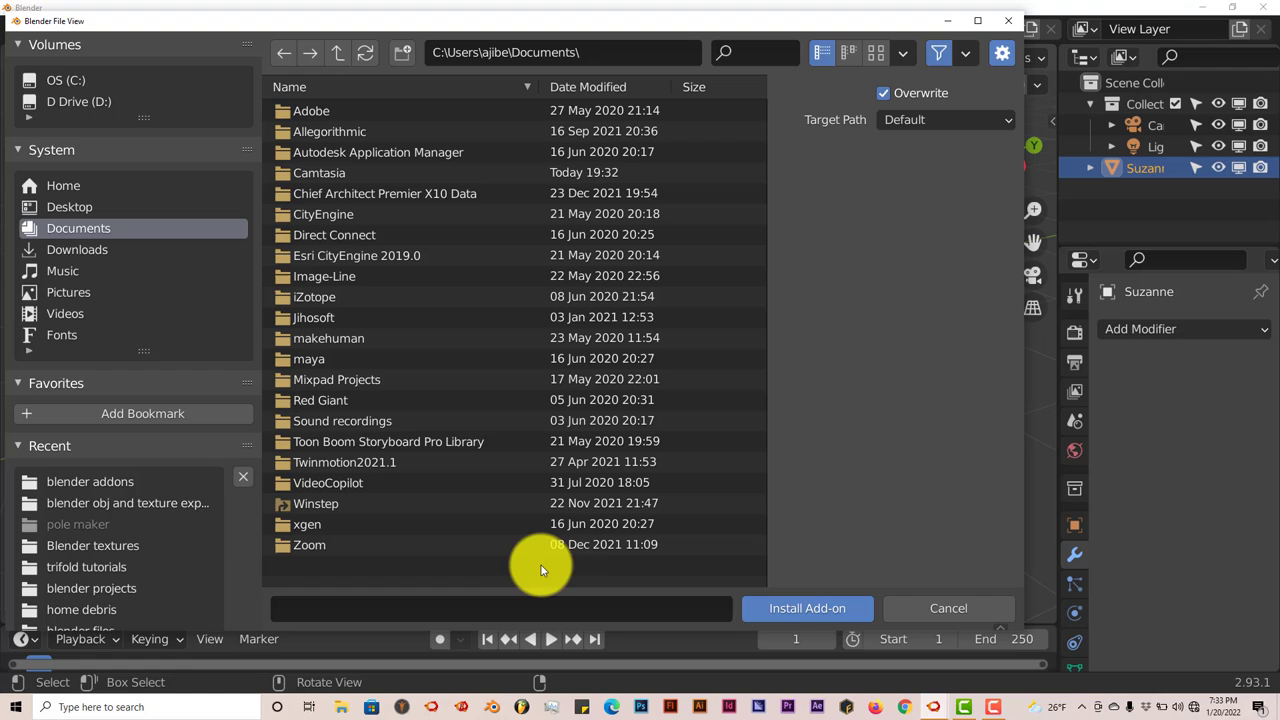
pyautogui.moveTo(670, 296)
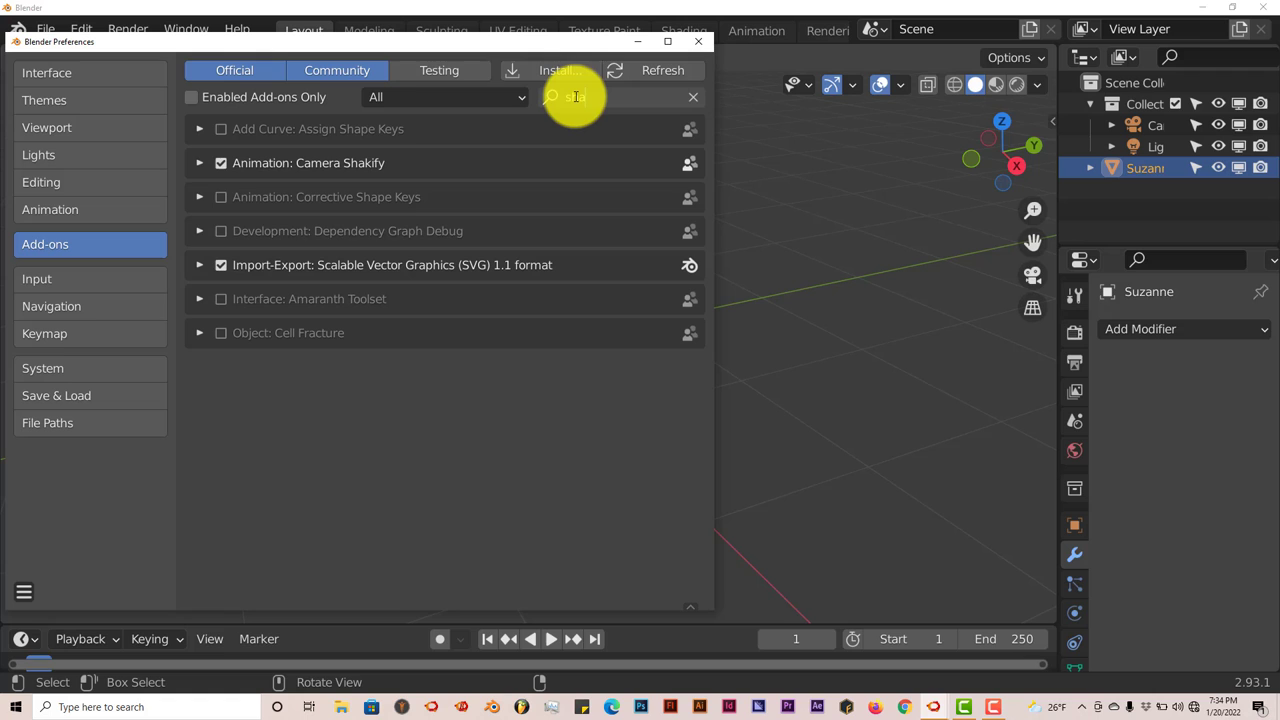
pyautogui.write('ha')
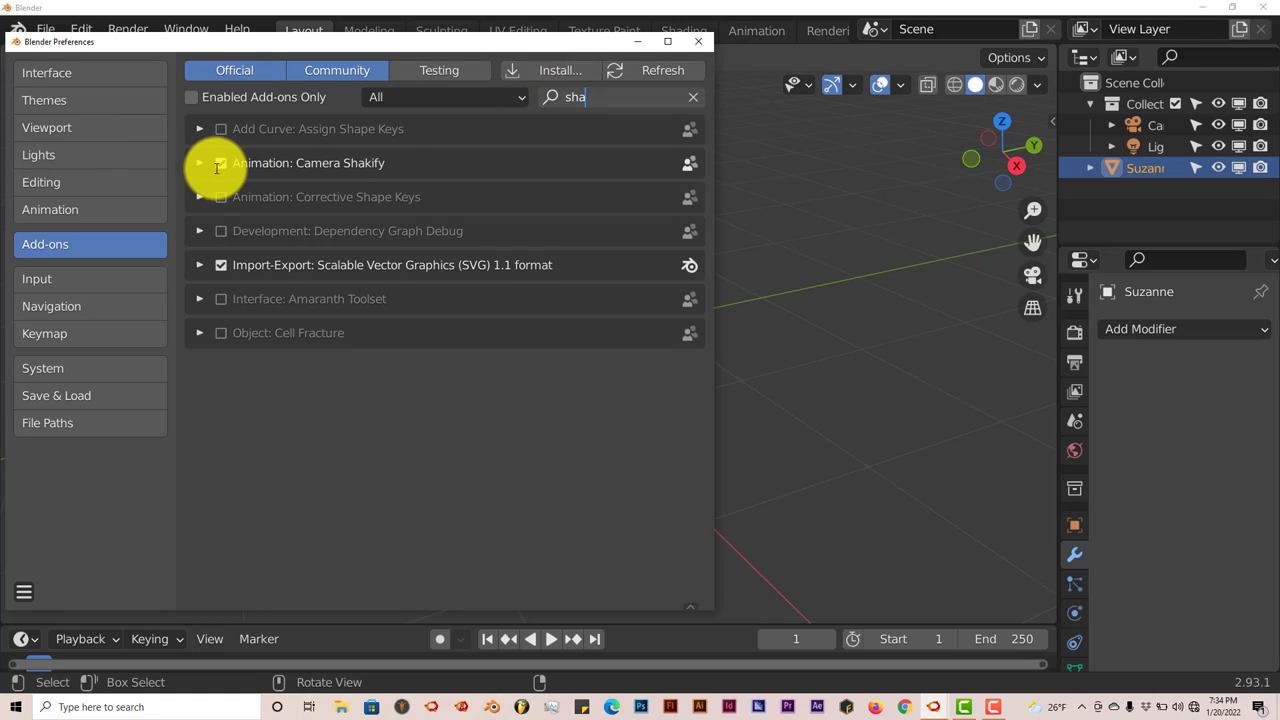
pyautogui.click(698, 40)
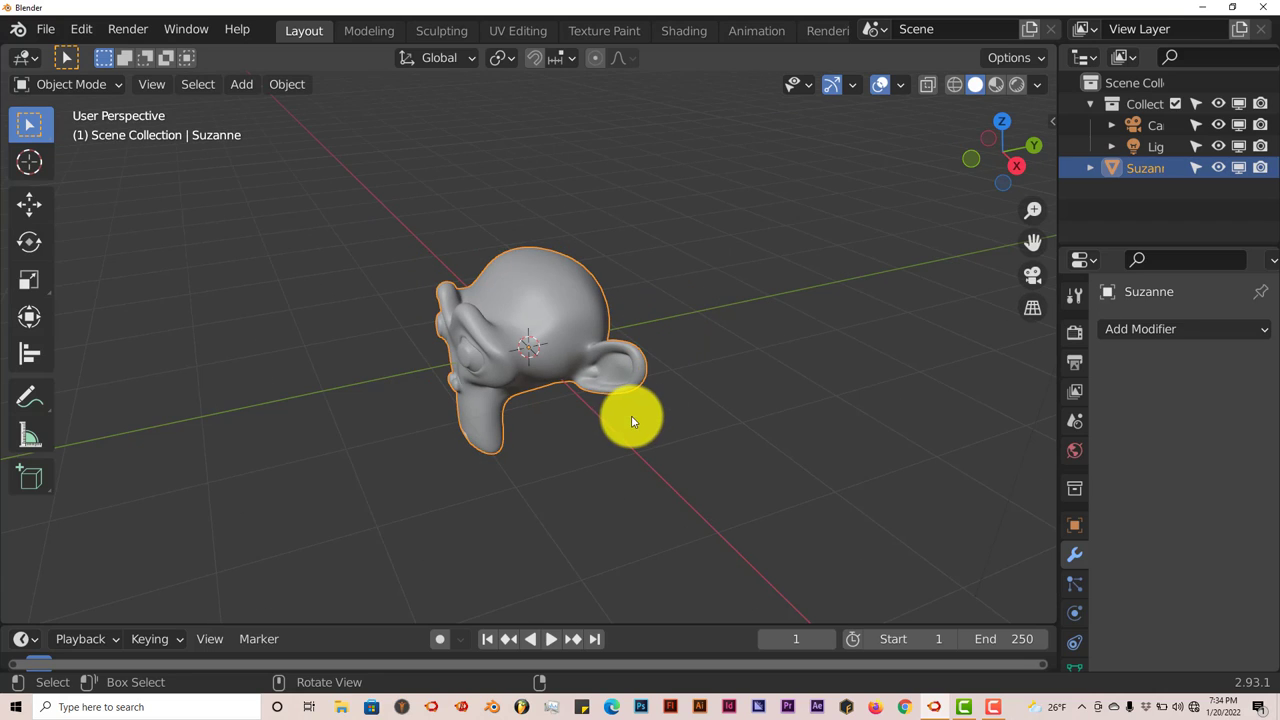
pyautogui.moveTo(628, 414)
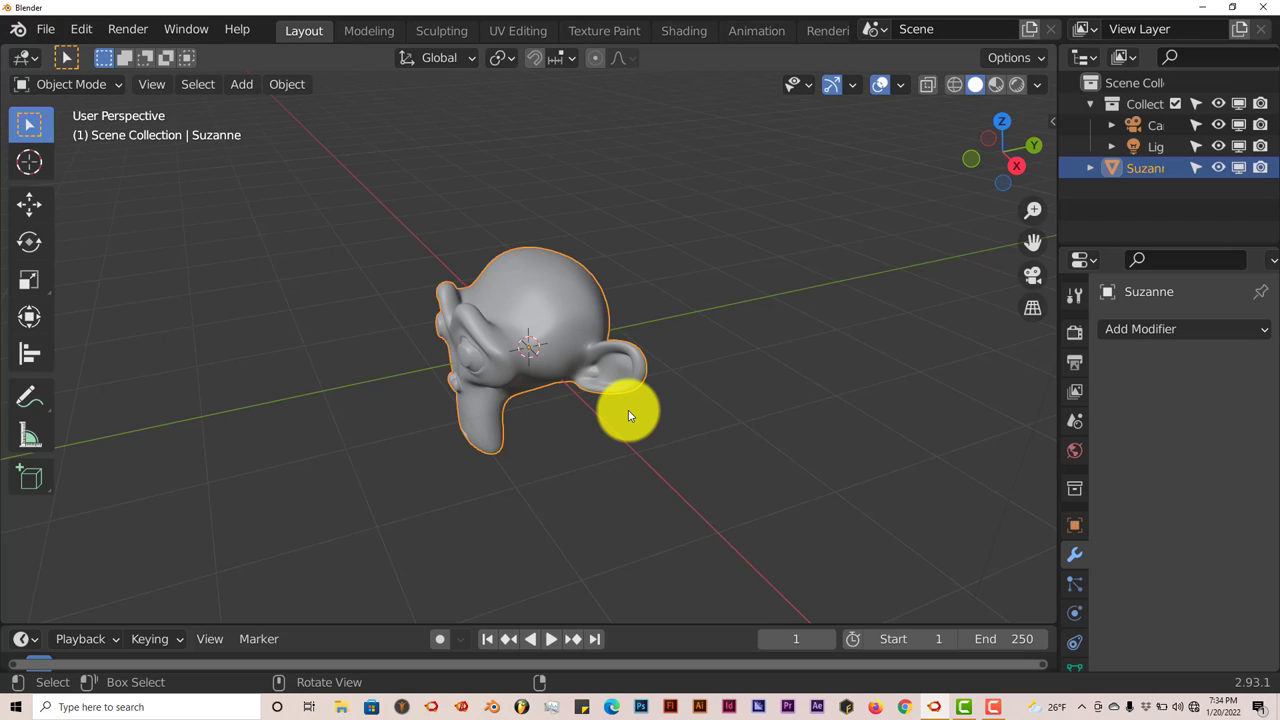
# Step: Pull the viewport back so the scene's camera comes into view
pyautogui.moveTo(630, 414); pyautogui.dragTo(244, 468)
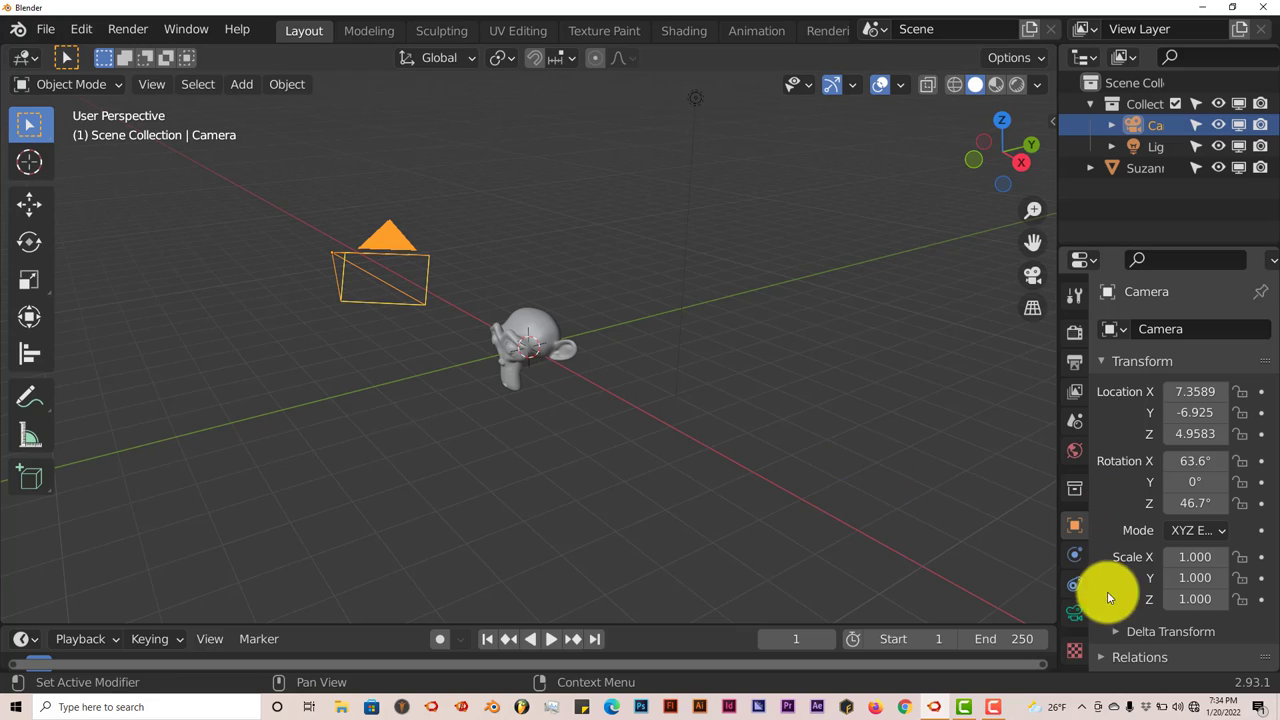
pyautogui.moveTo(1076, 596)
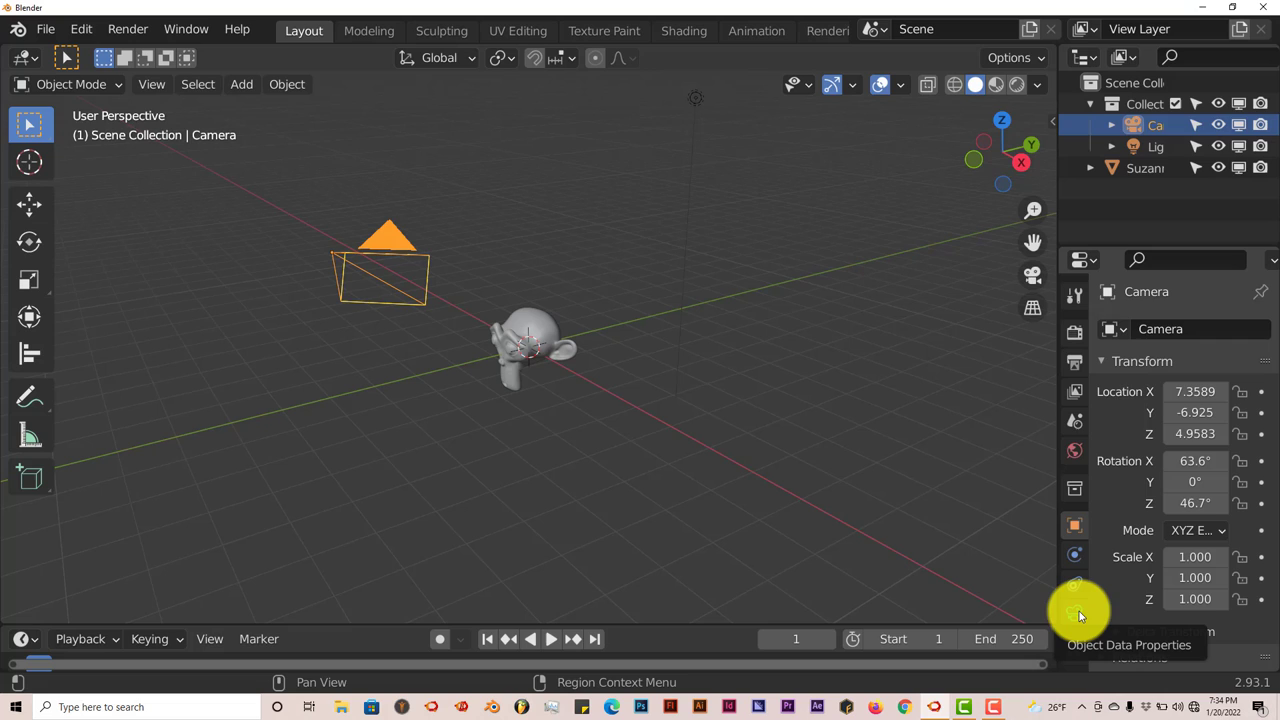
# Step: Show the camera's Object Data Properties with the empty Camera Shakify panel
pyautogui.click(1074, 604)
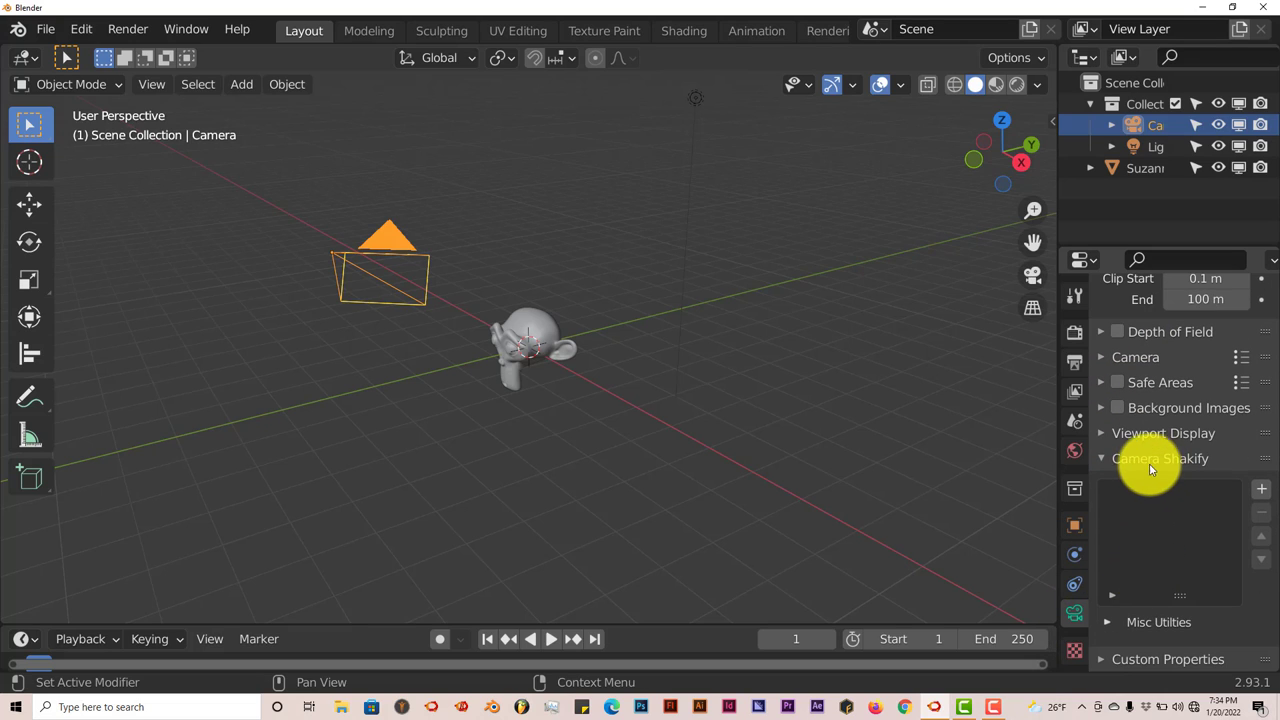
pyautogui.moveTo(1216, 458)
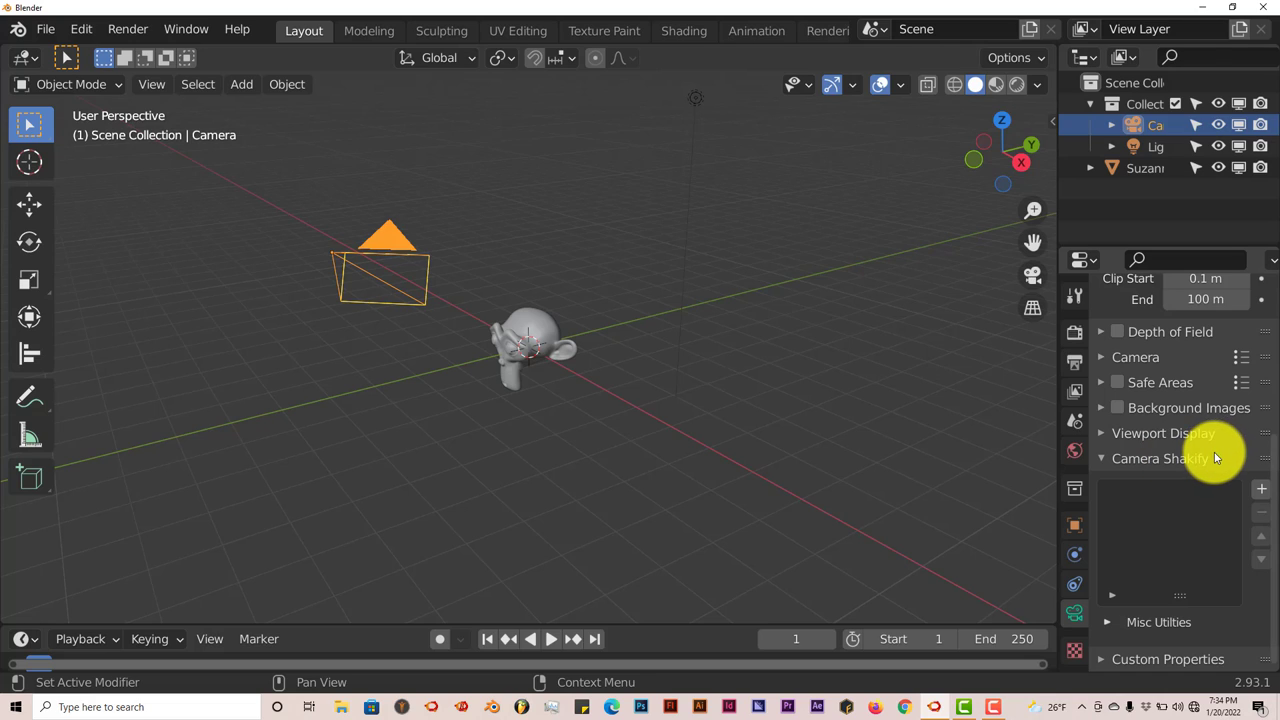
pyautogui.moveTo(1190, 458)
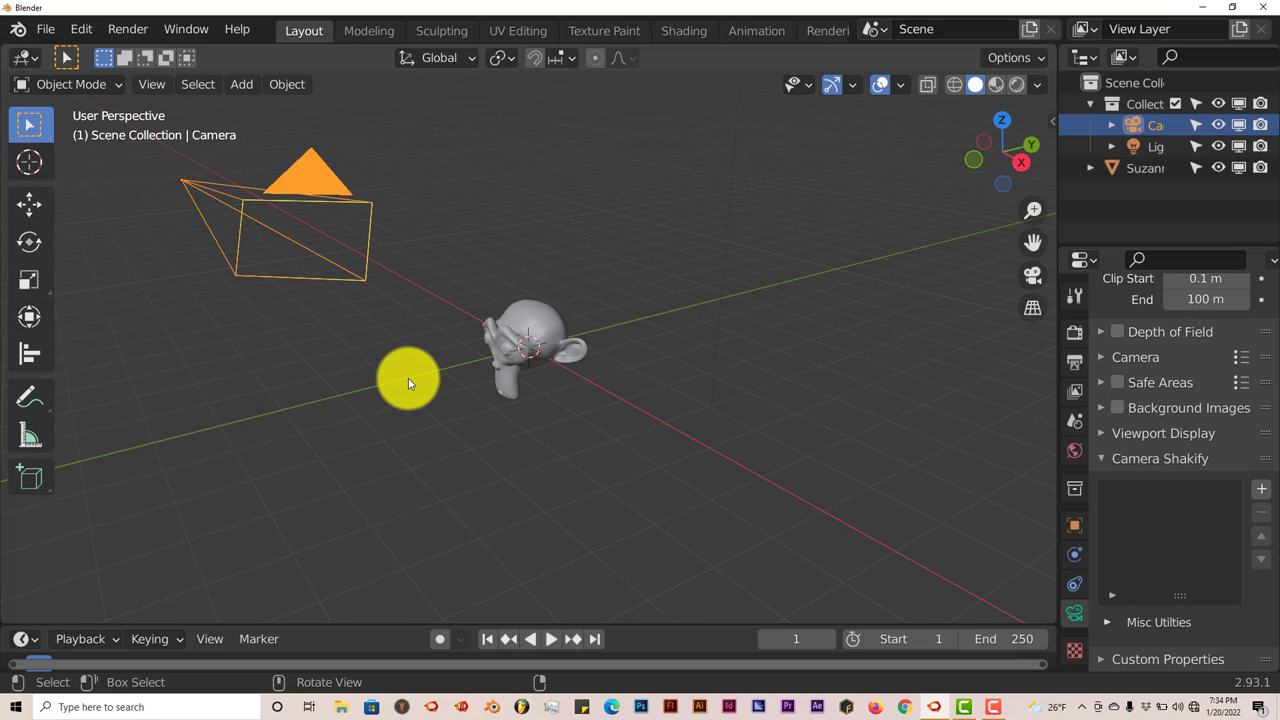
pyautogui.moveTo(416, 376)
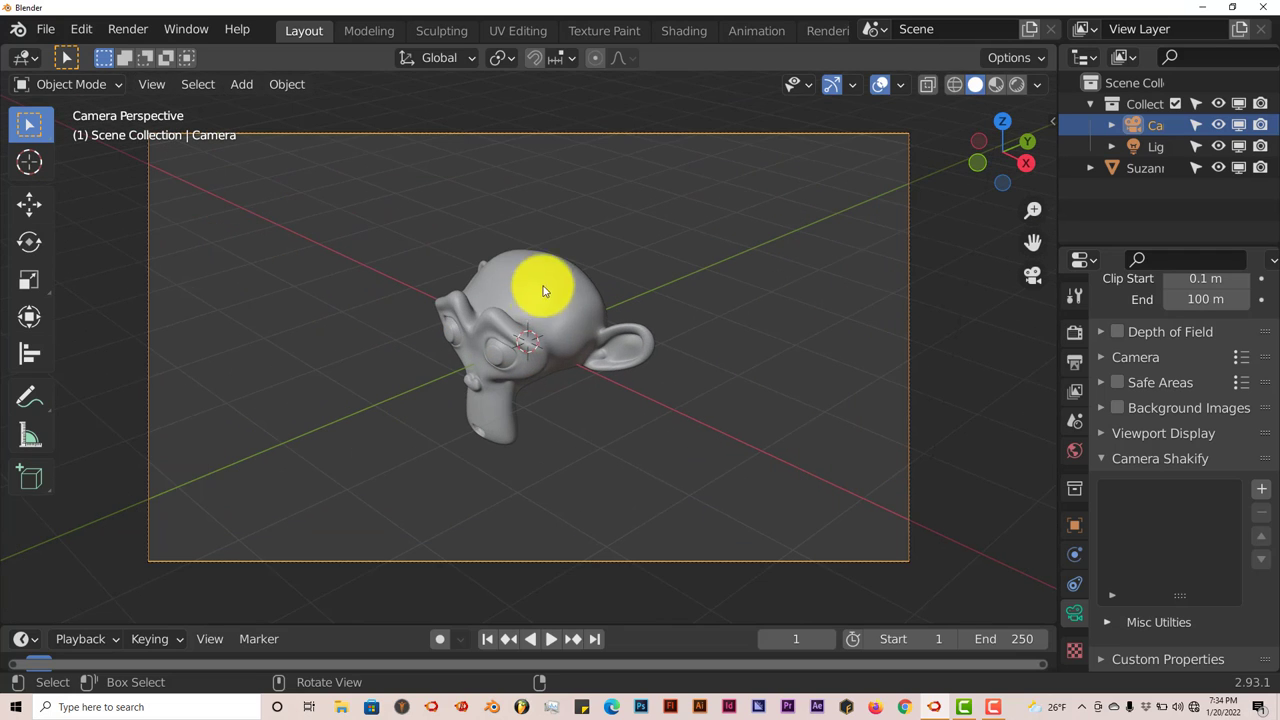
pyautogui.moveTo(550, 364)
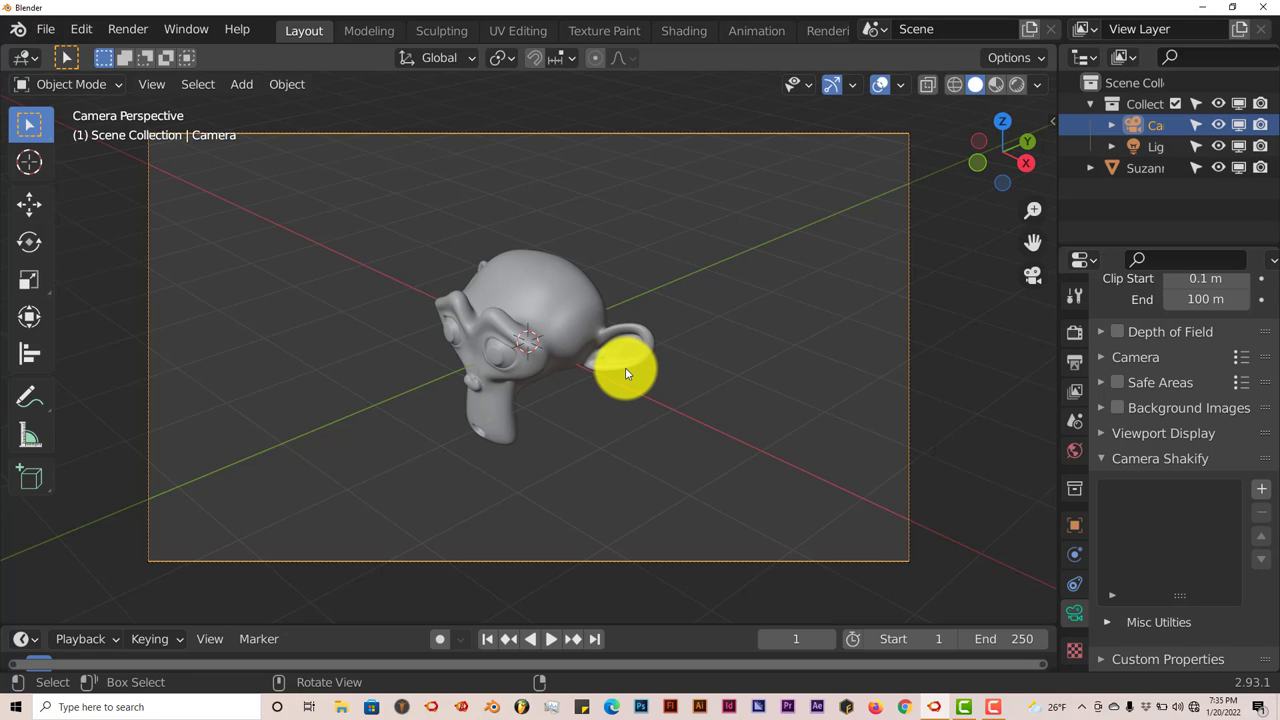
pyautogui.moveTo(1204, 390)
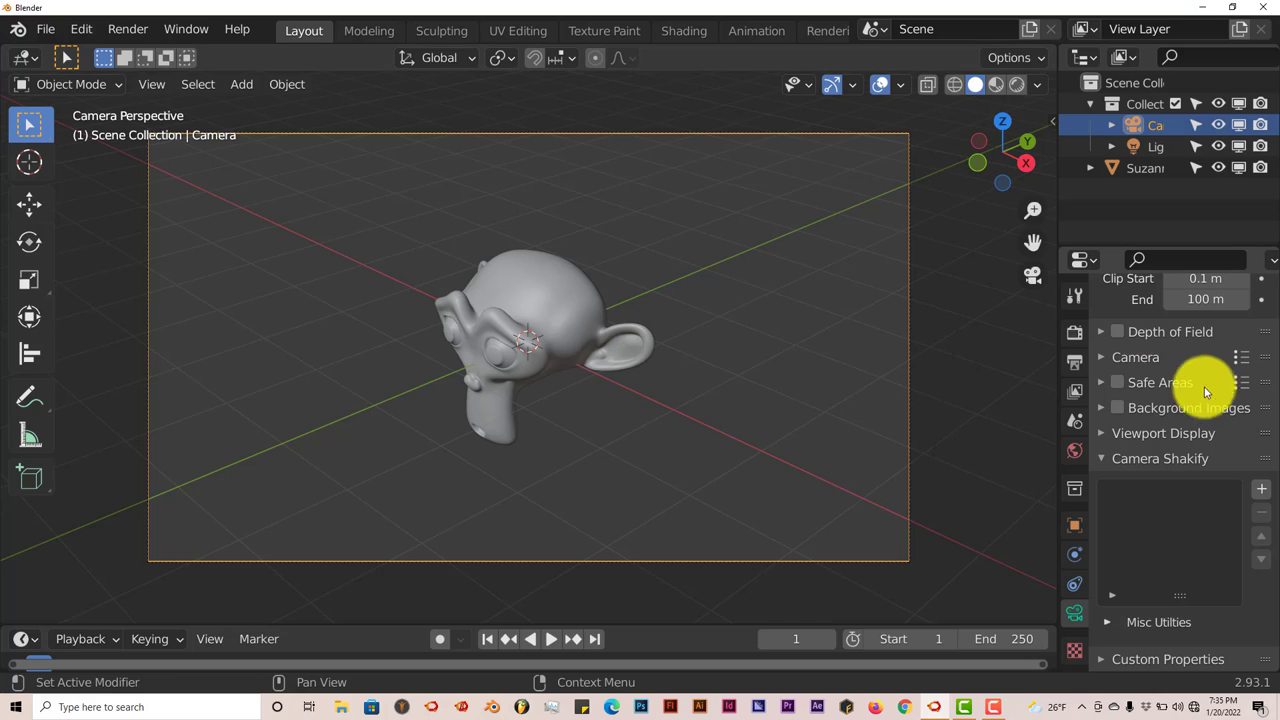
# Step: Add an Investigation shake to the camera at influence 1.00
pyautogui.click(1260, 488)
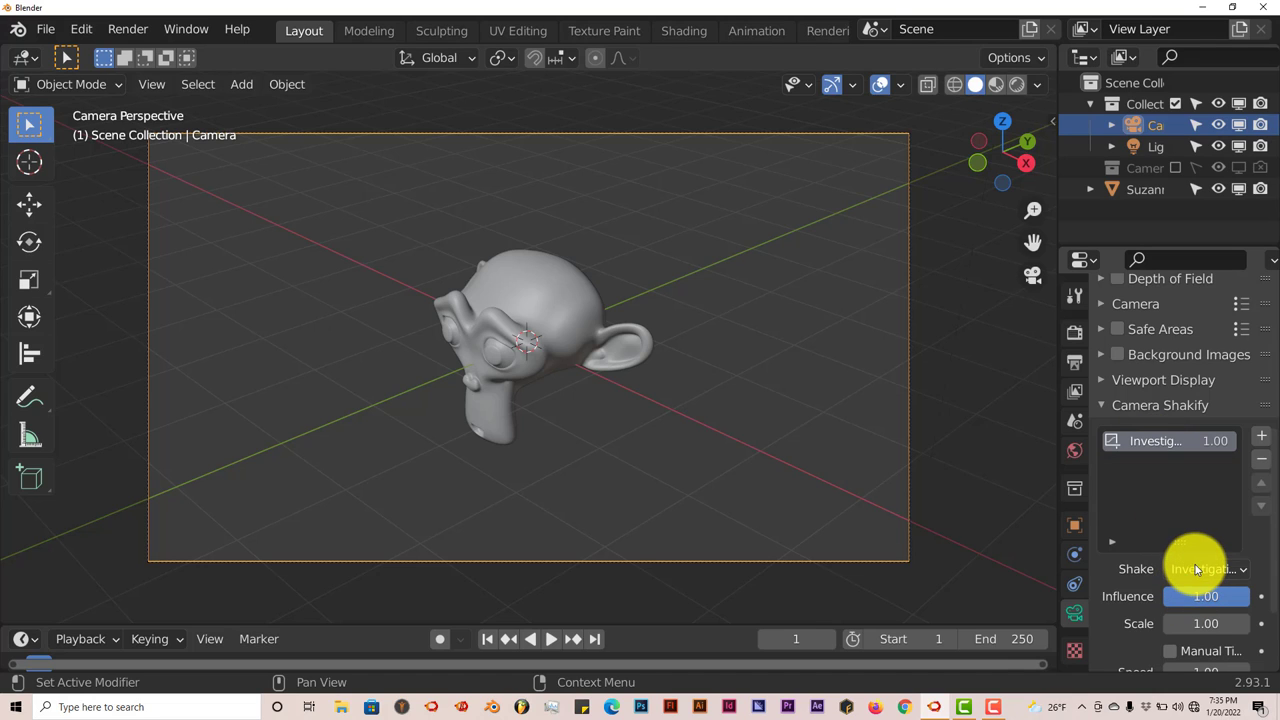
pyautogui.click(1204, 568)
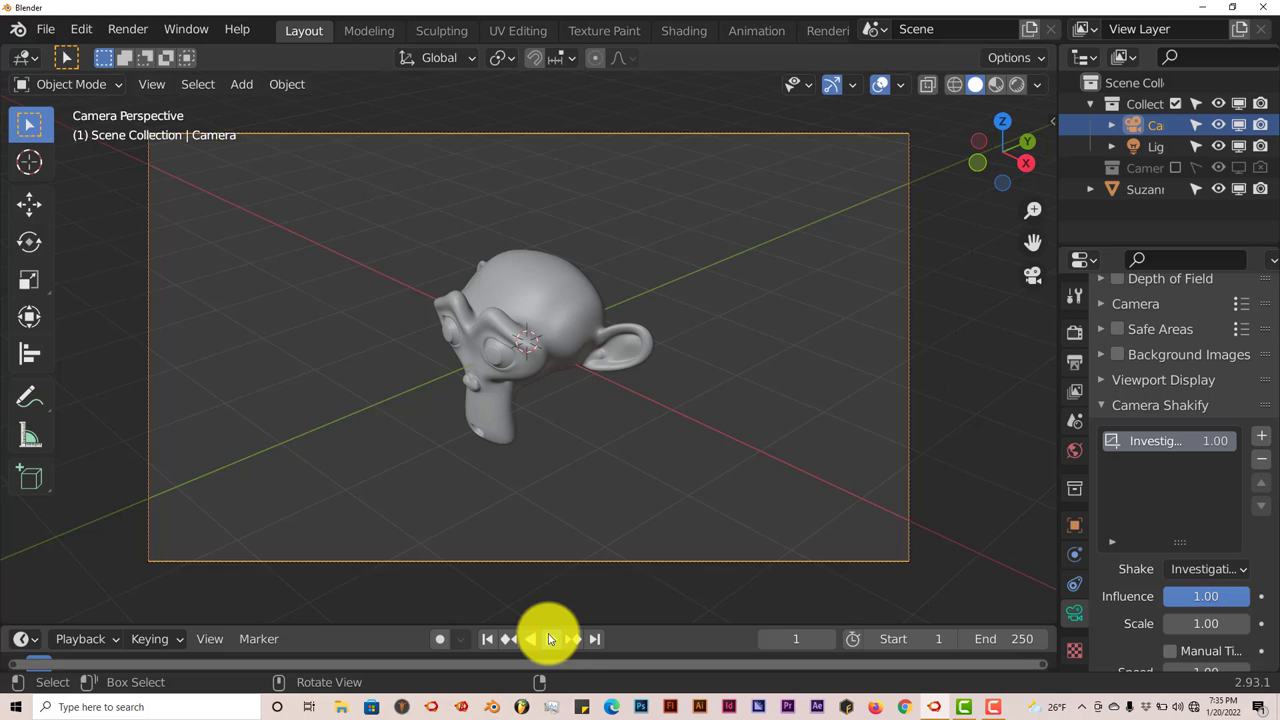
# Step: Preview the shaking camera in playback, then stop and return to frame 1
pyautogui.click(552, 638)
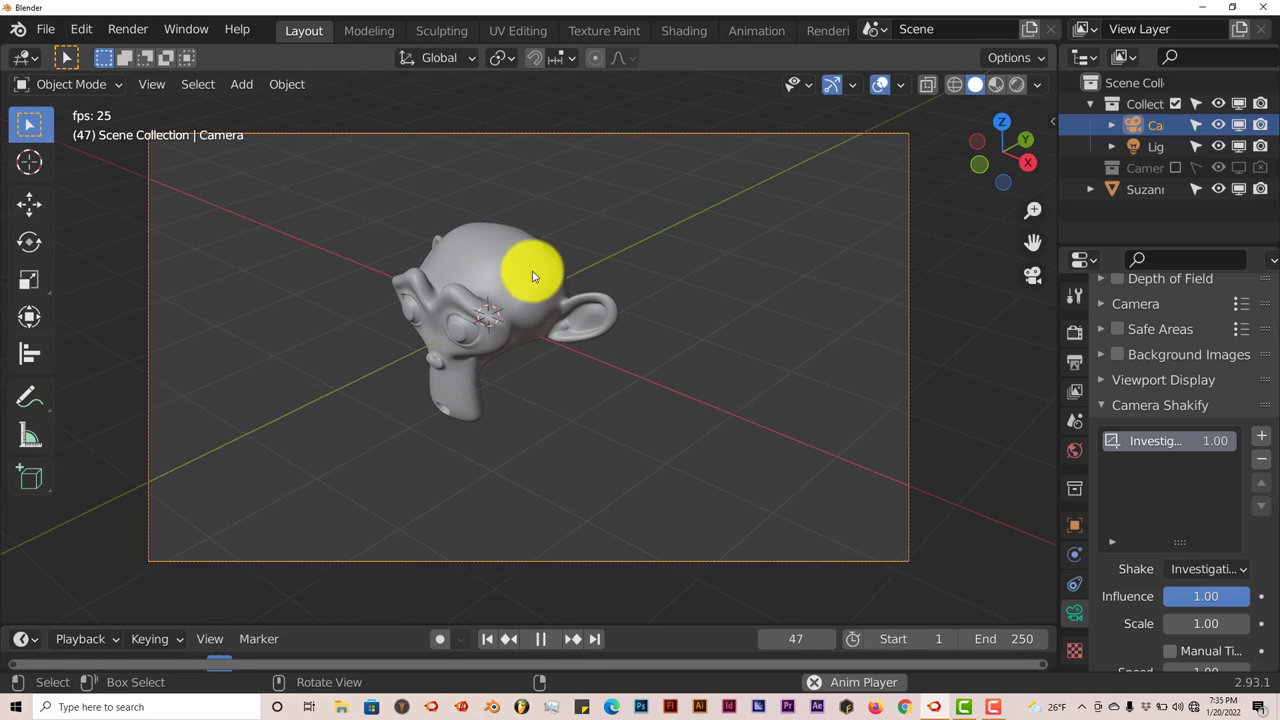
pyautogui.click(540, 640)
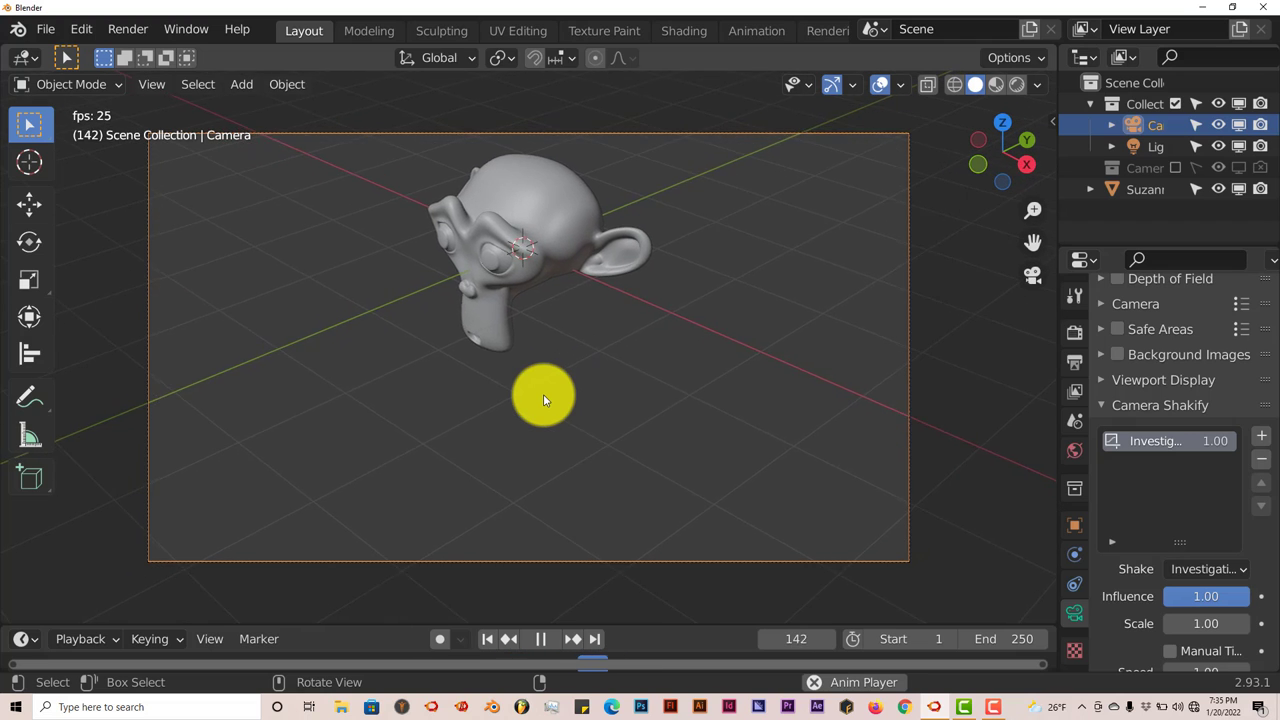
pyautogui.click(540, 640)
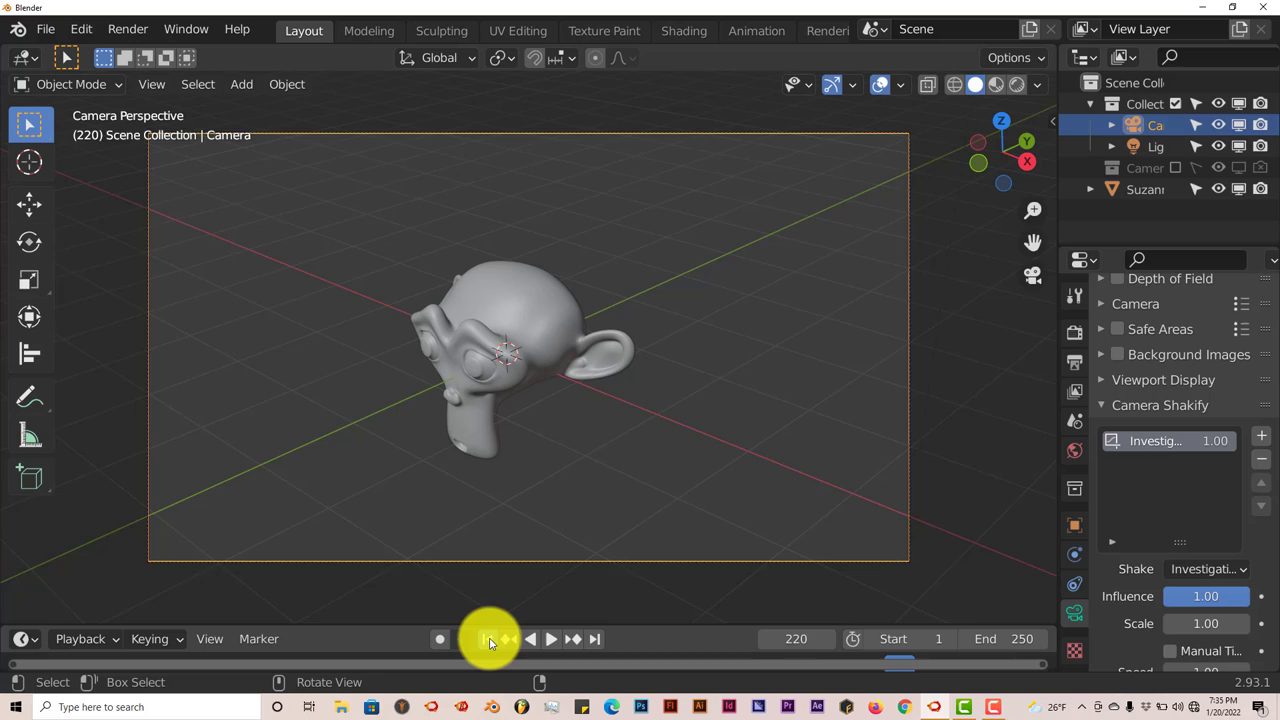
pyautogui.click(488, 640)
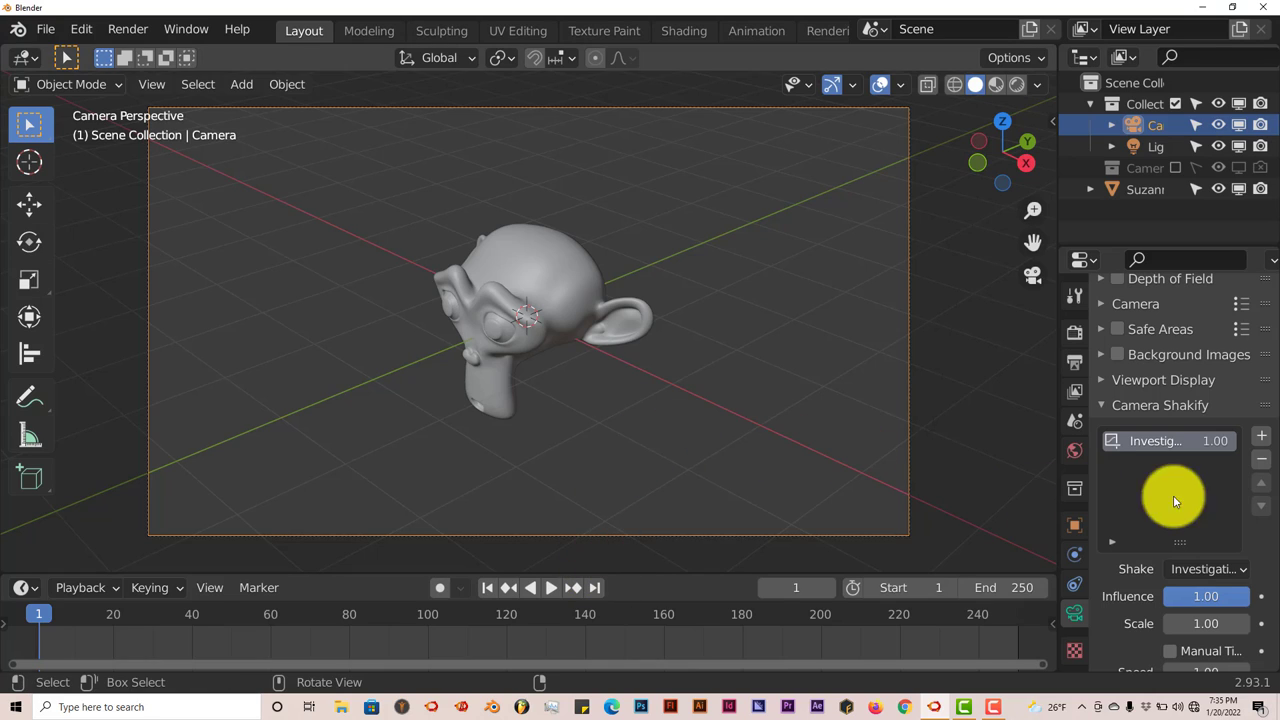
# Step: Raise the shake influence to 4.00, preview it, then stop back at frame 1
pyautogui.scroll(-3)
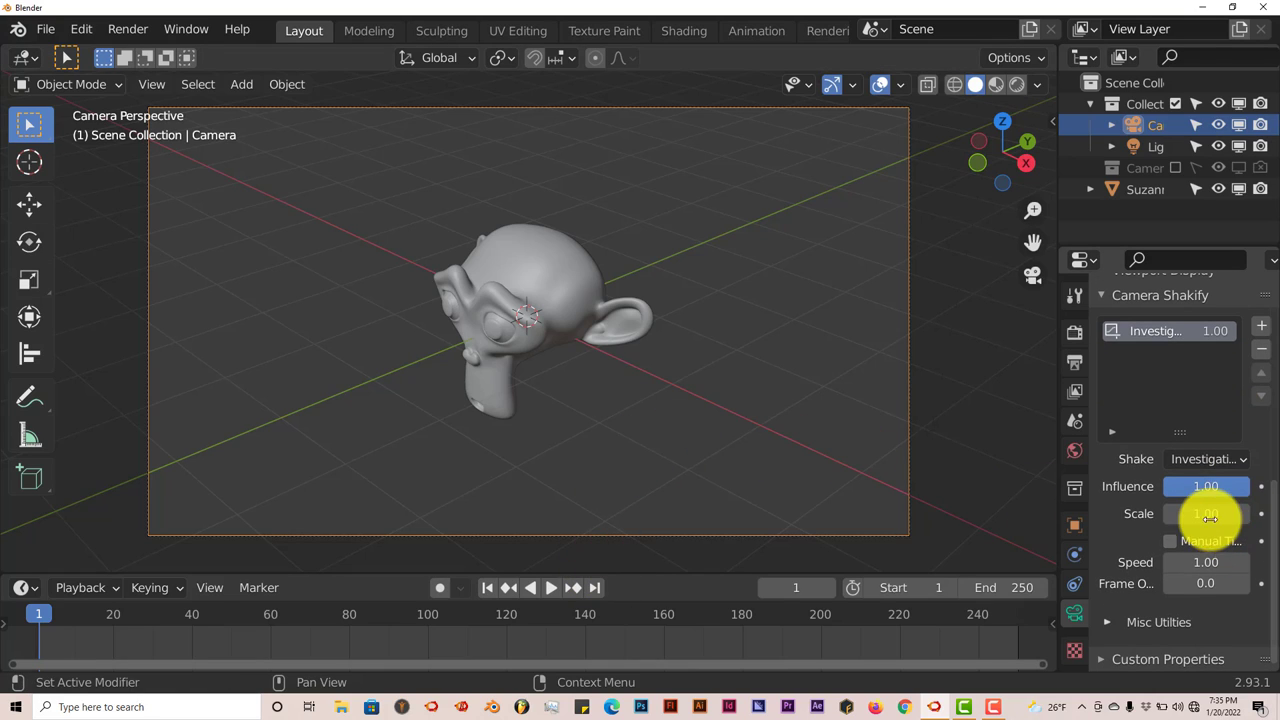
pyautogui.moveTo(1204, 486)
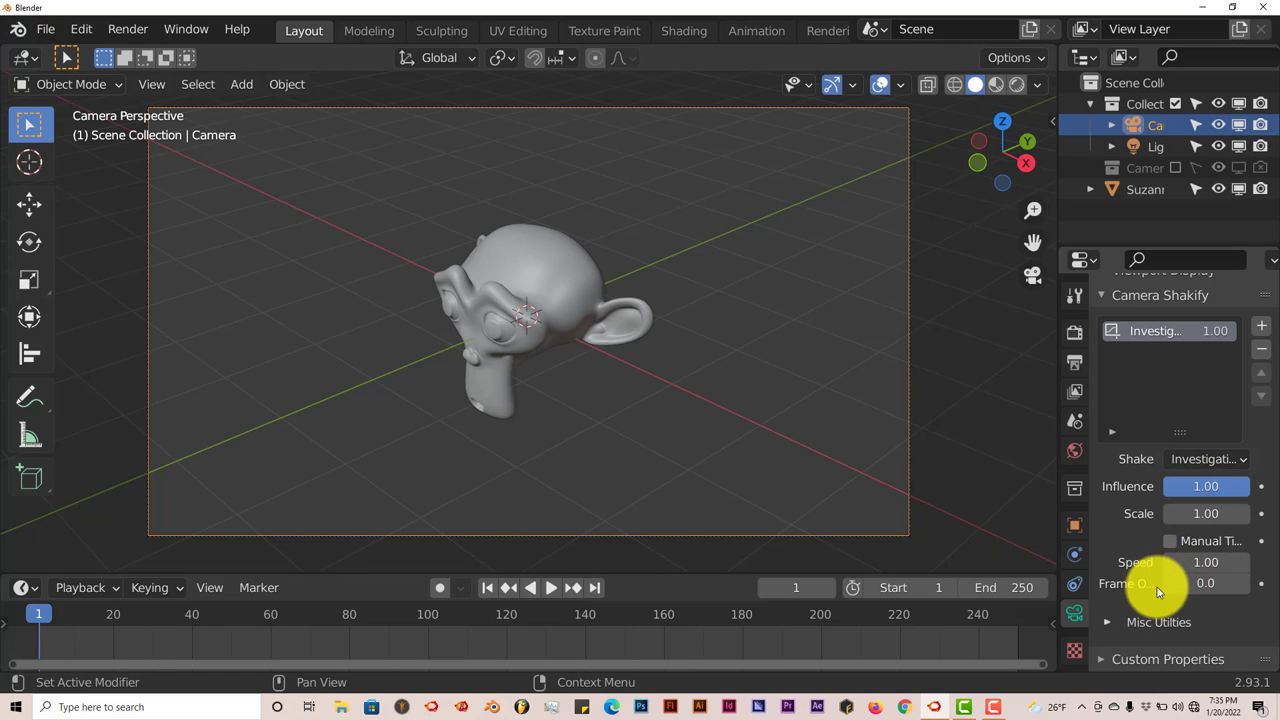
pyautogui.moveTo(1056, 486)
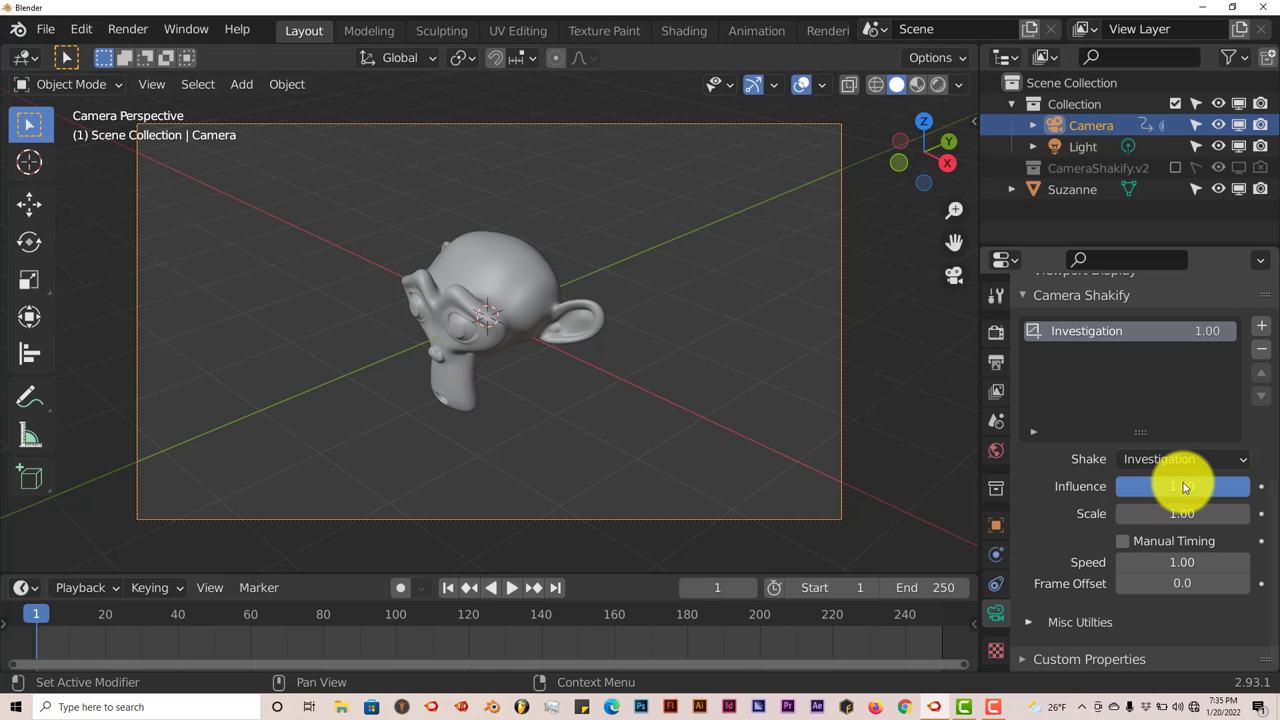
pyautogui.click(1182, 486)
pyautogui.write('4')
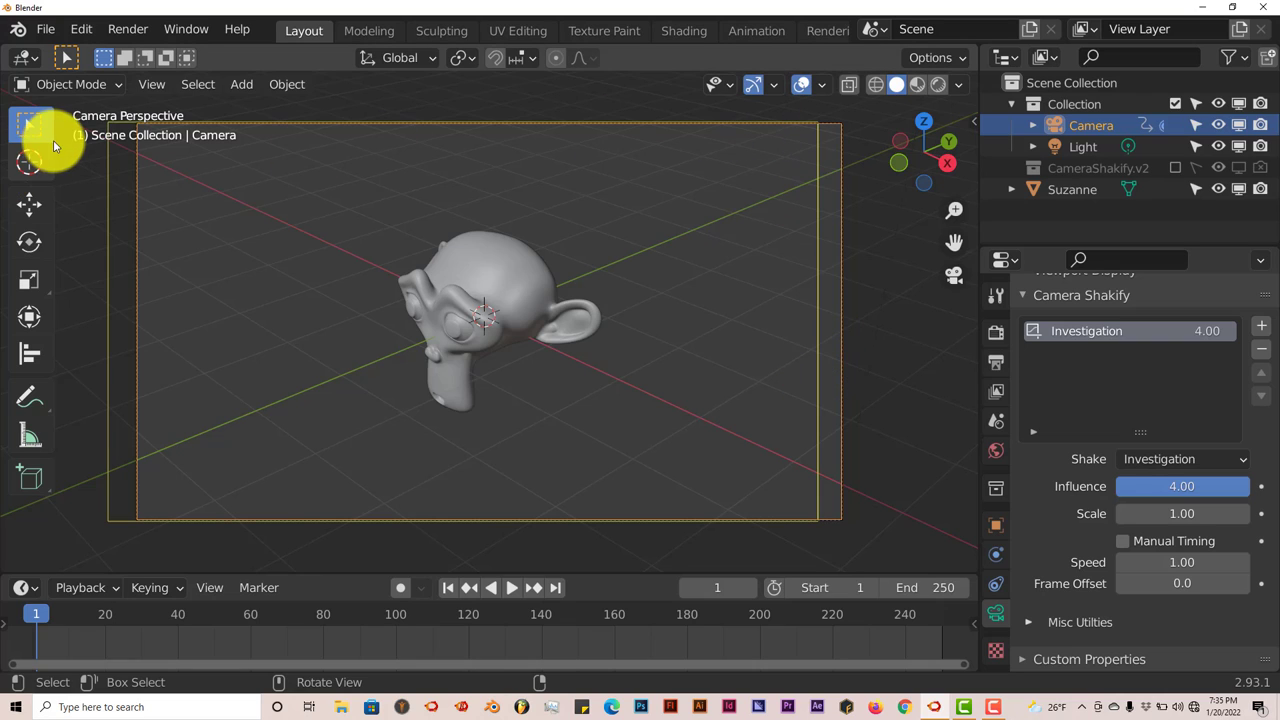
pyautogui.moveTo(708, 164)
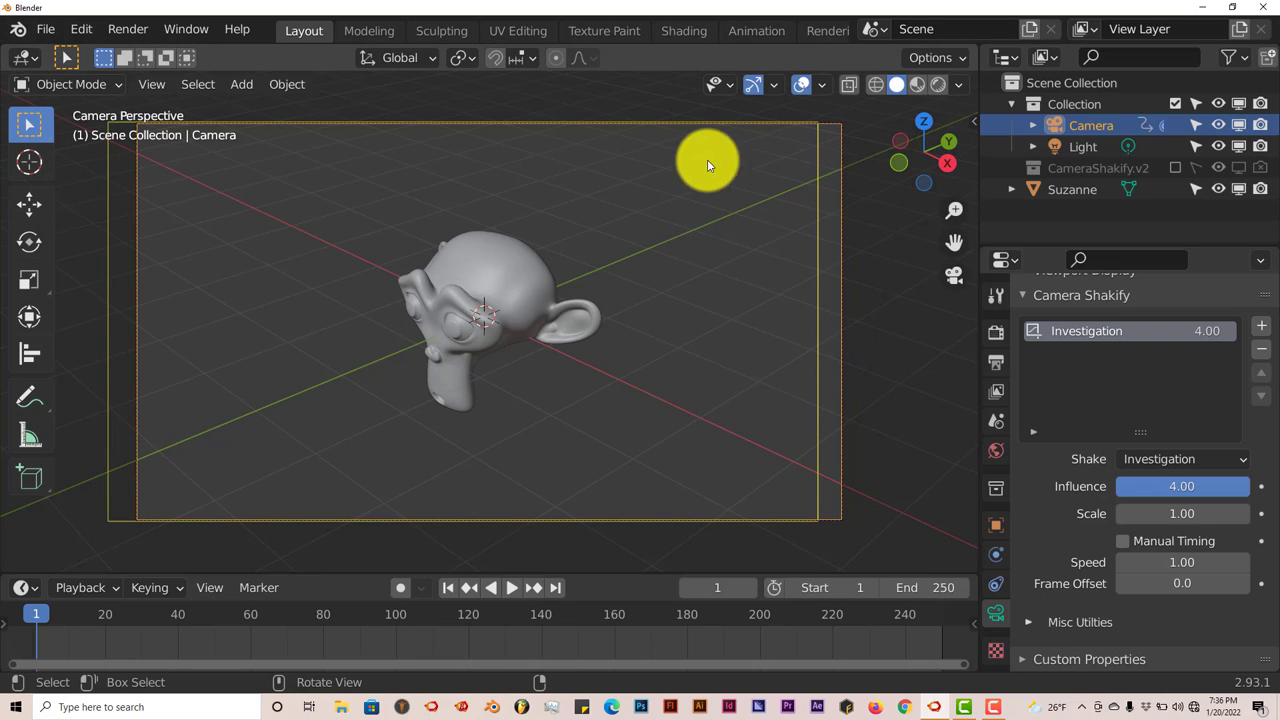
pyautogui.moveTo(156, 258)
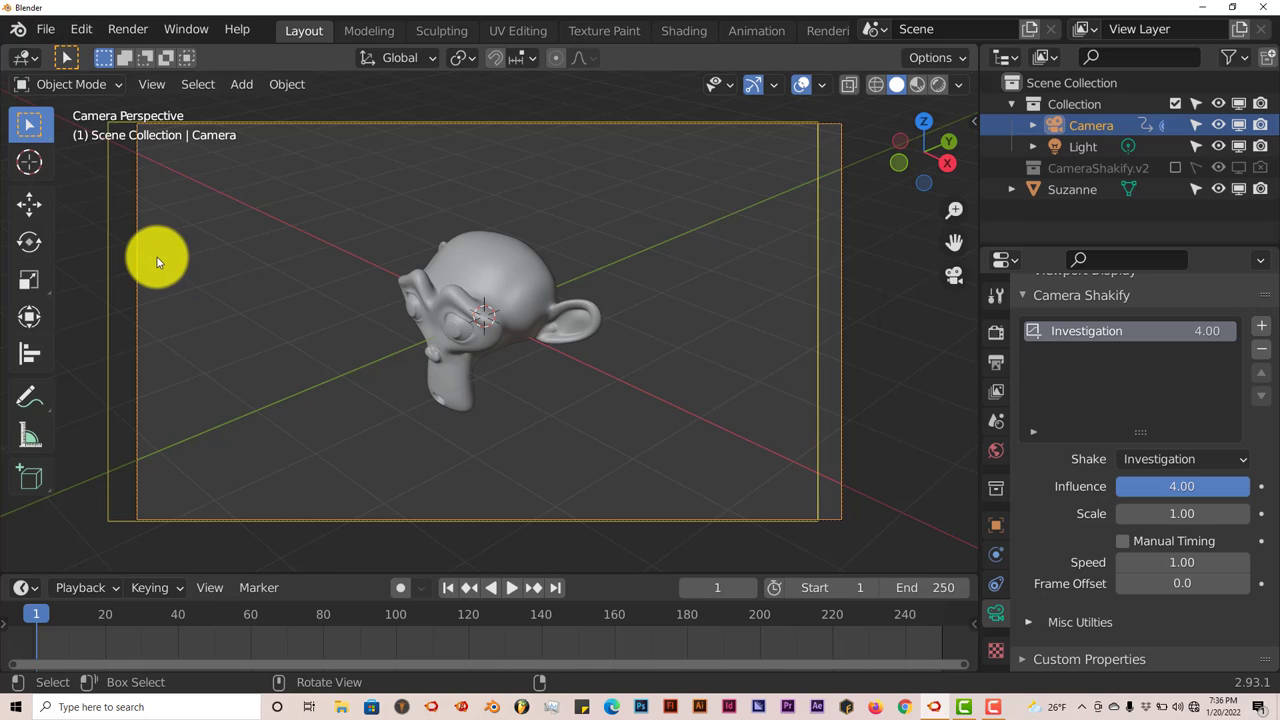
pyautogui.moveTo(152, 278)
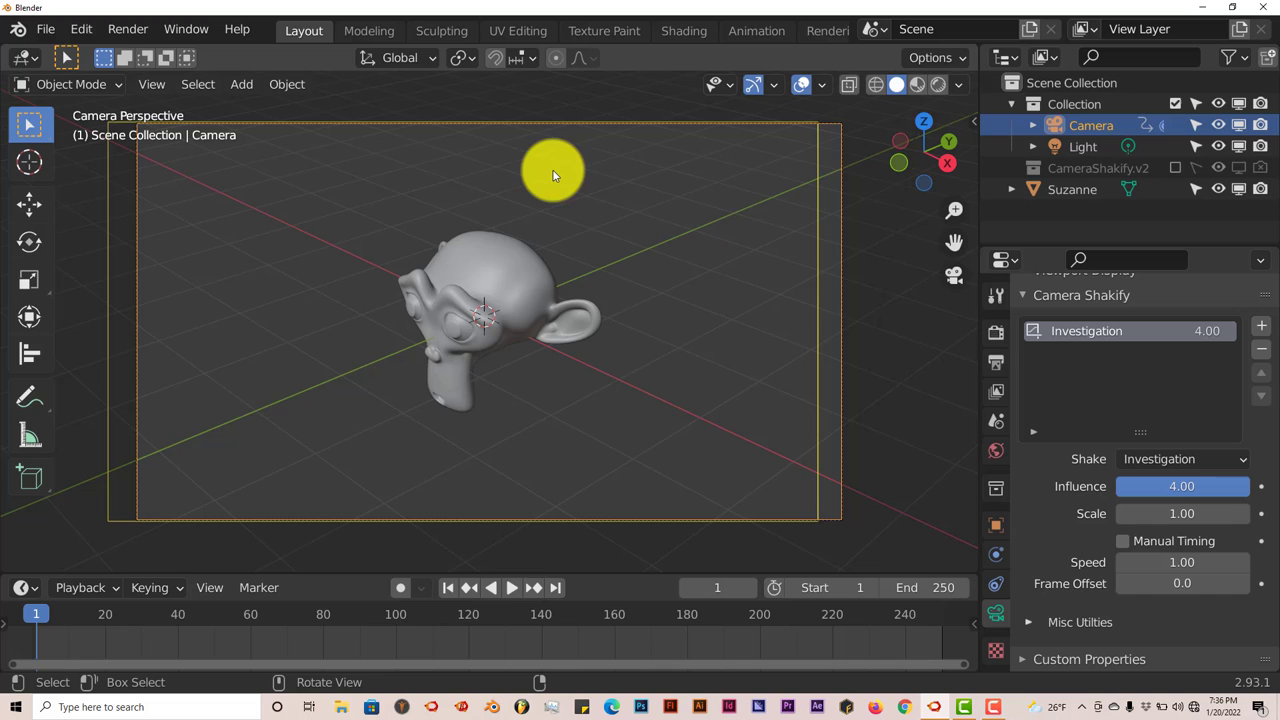
pyautogui.click(512, 588)
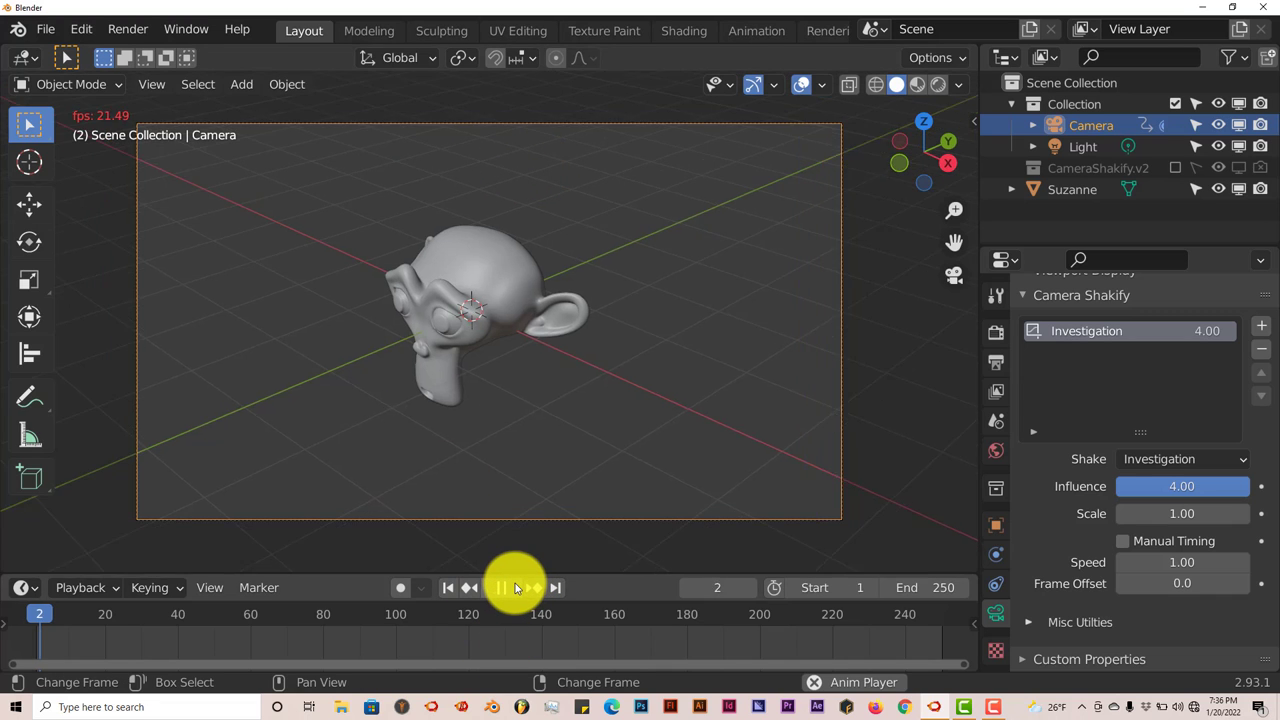
pyautogui.click(500, 588)
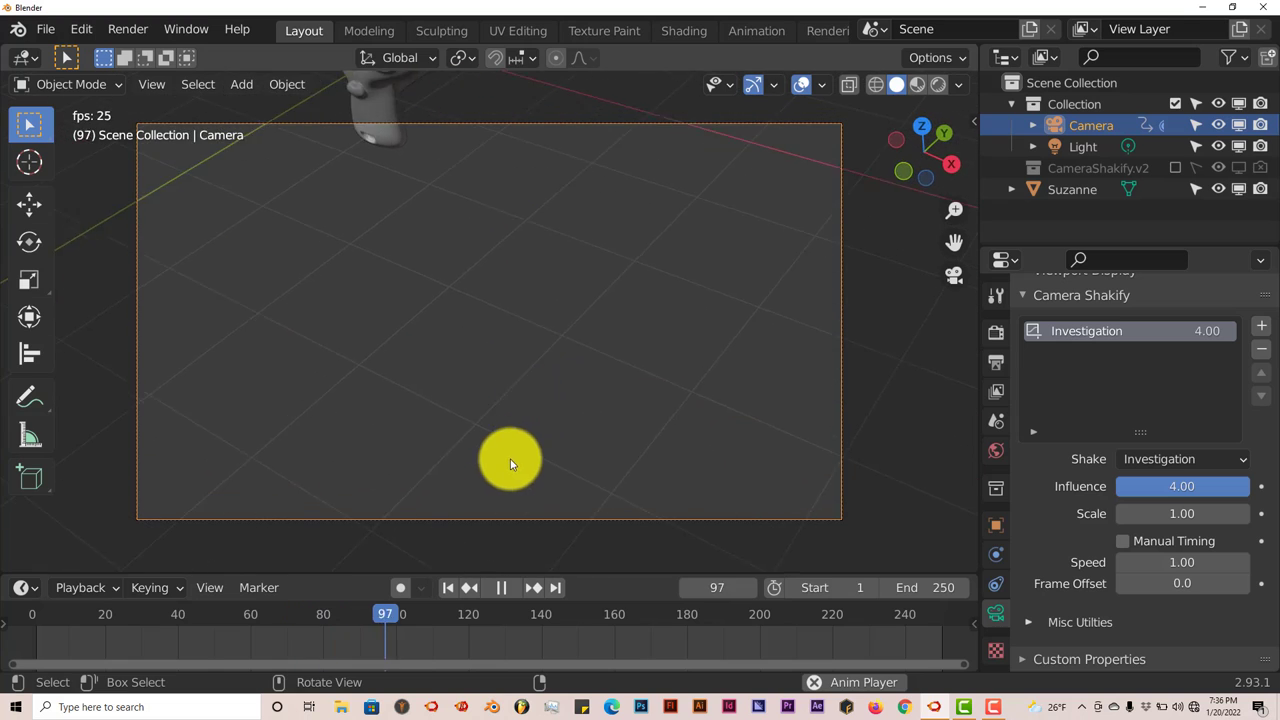
pyautogui.click(448, 588)
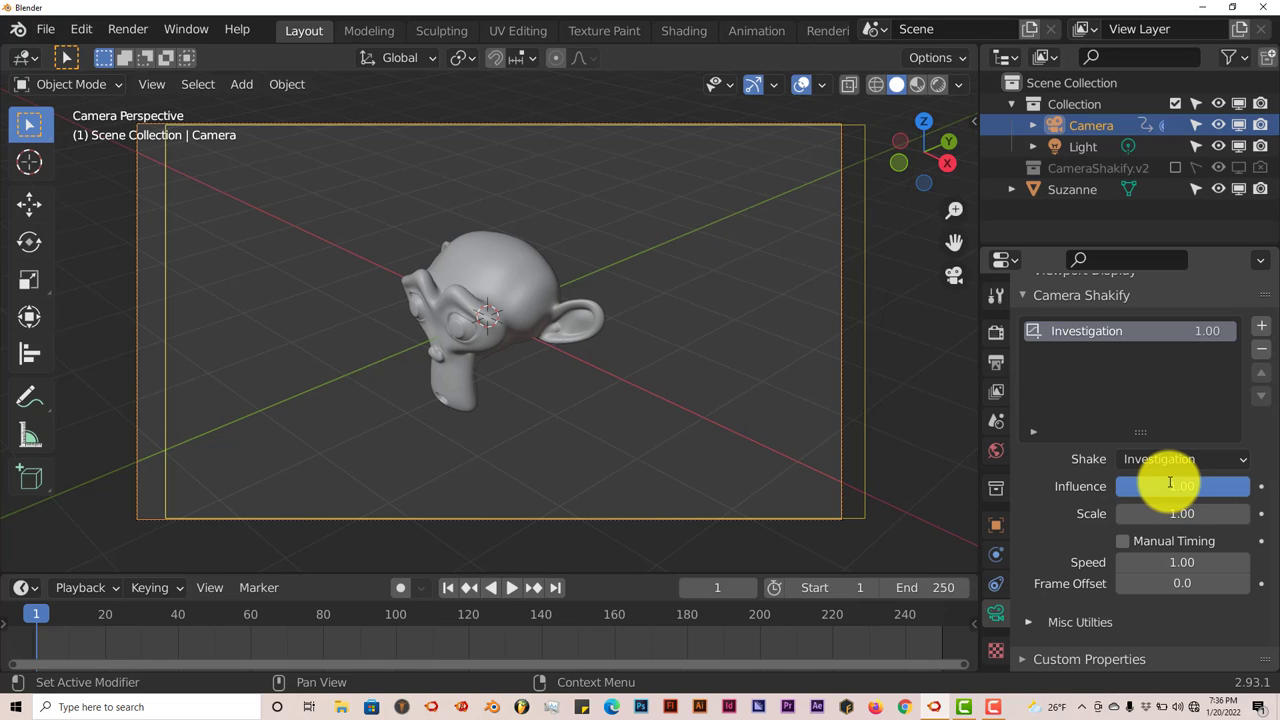
pyautogui.moveTo(1180, 512)
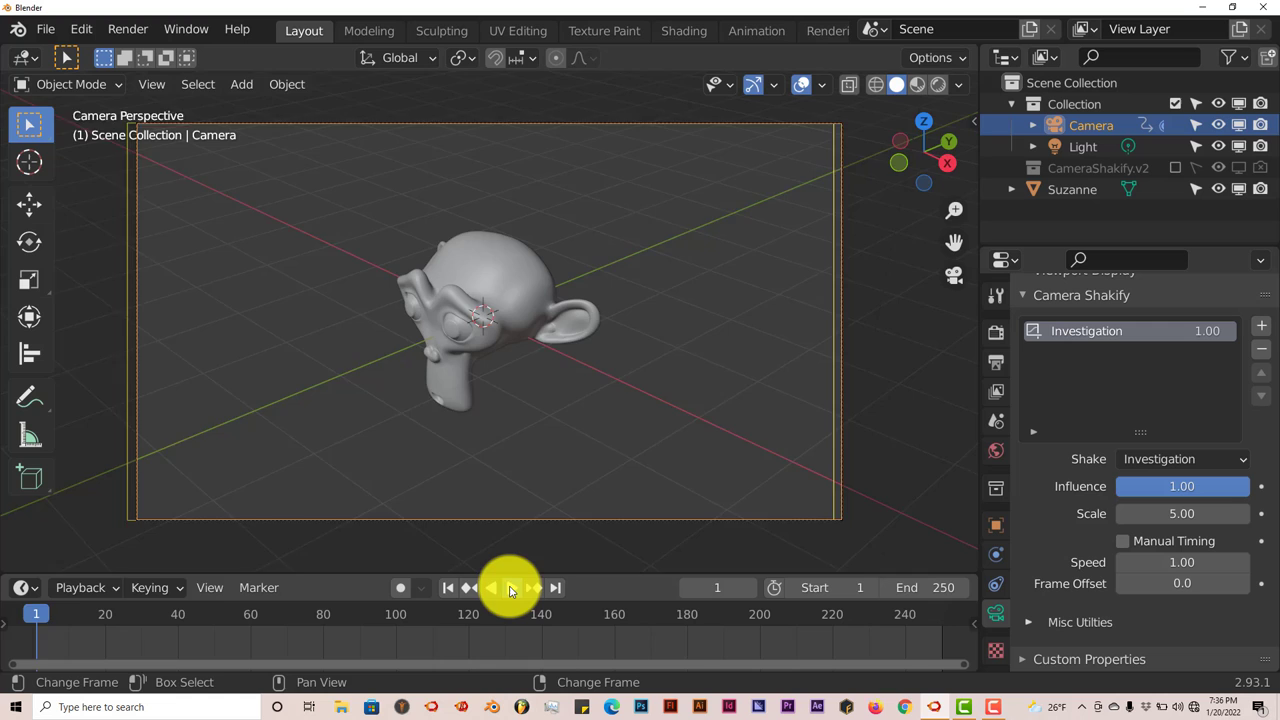
# Step: With influence 1.00 and scale 5.00, preview the larger shake and stop playback
pyautogui.click(512, 588)
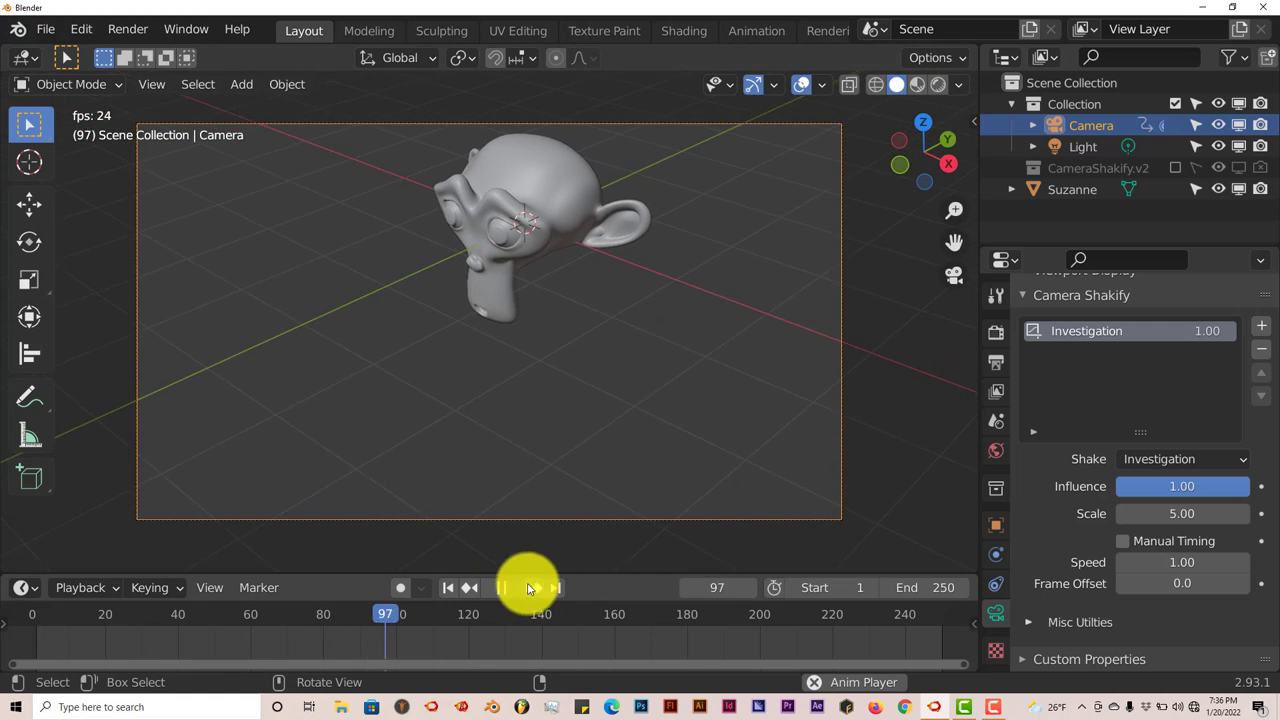
pyautogui.click(448, 588)
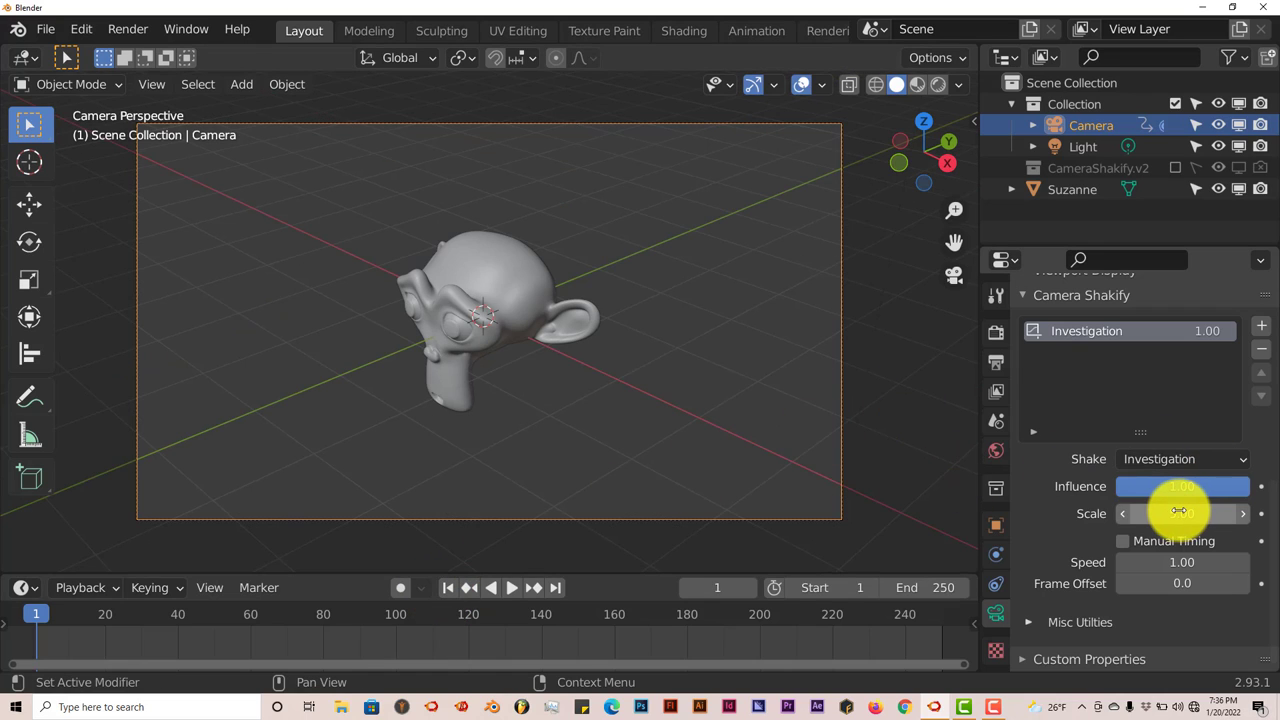
# Step: Reset the Investigation shake's Scale to its default 1.00
pyautogui.rightClick(1180, 512)
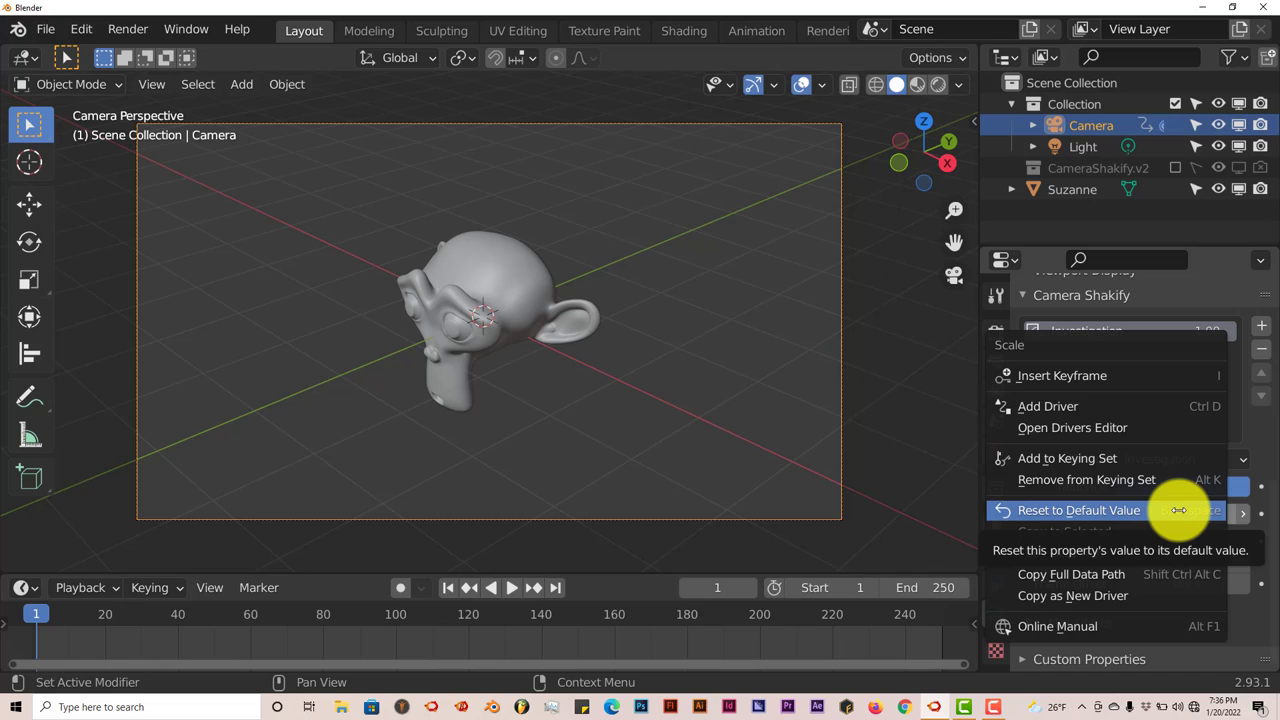
pyautogui.moveTo(1130, 510)
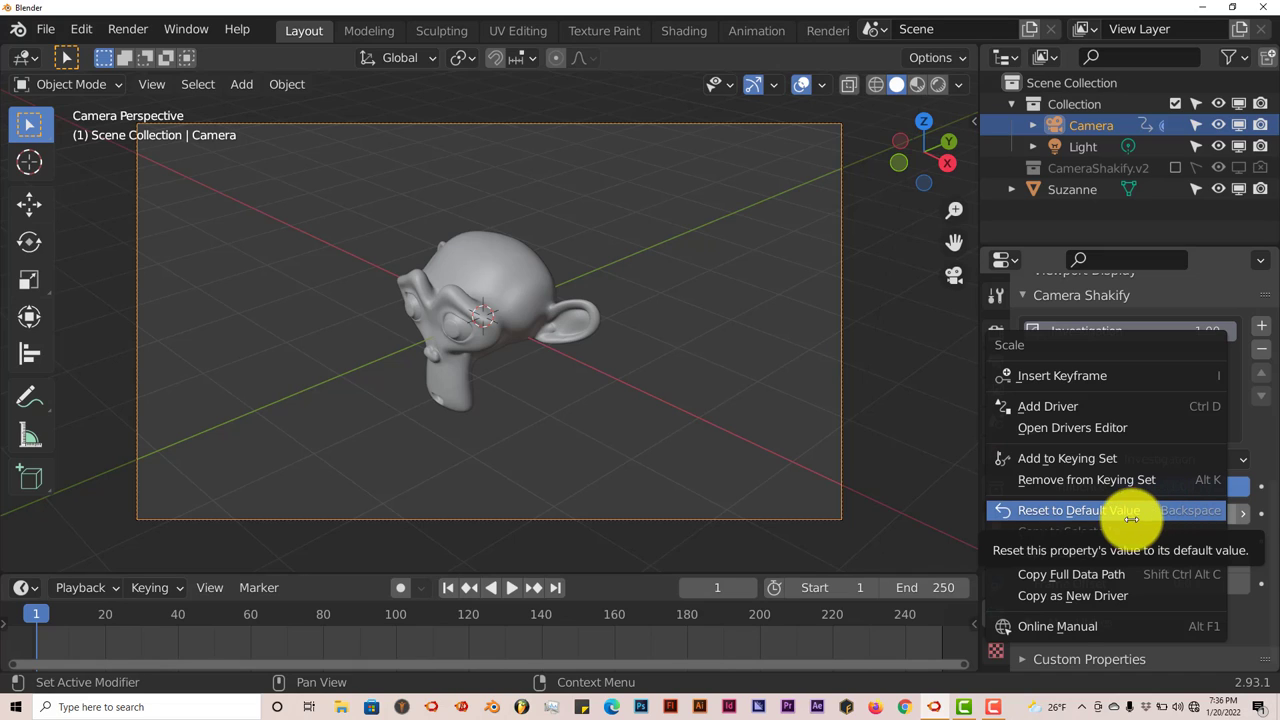
pyautogui.click(1076, 510)
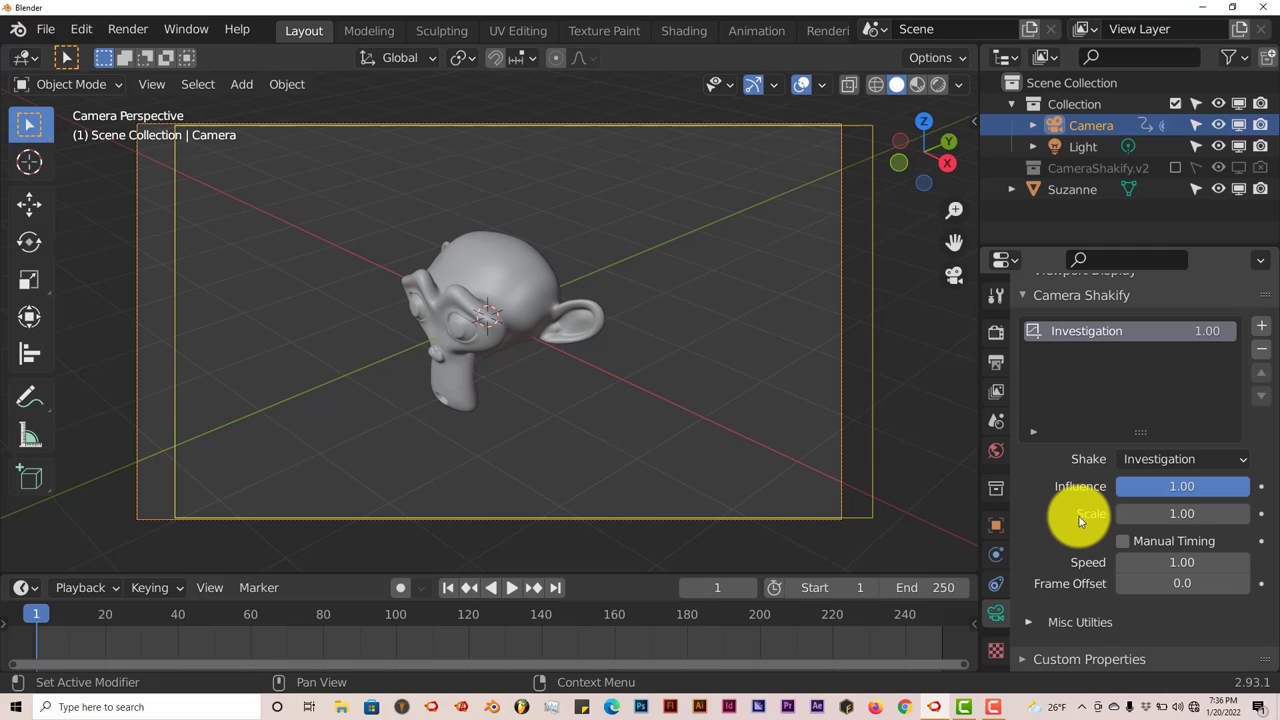
pyautogui.moveTo(624, 462)
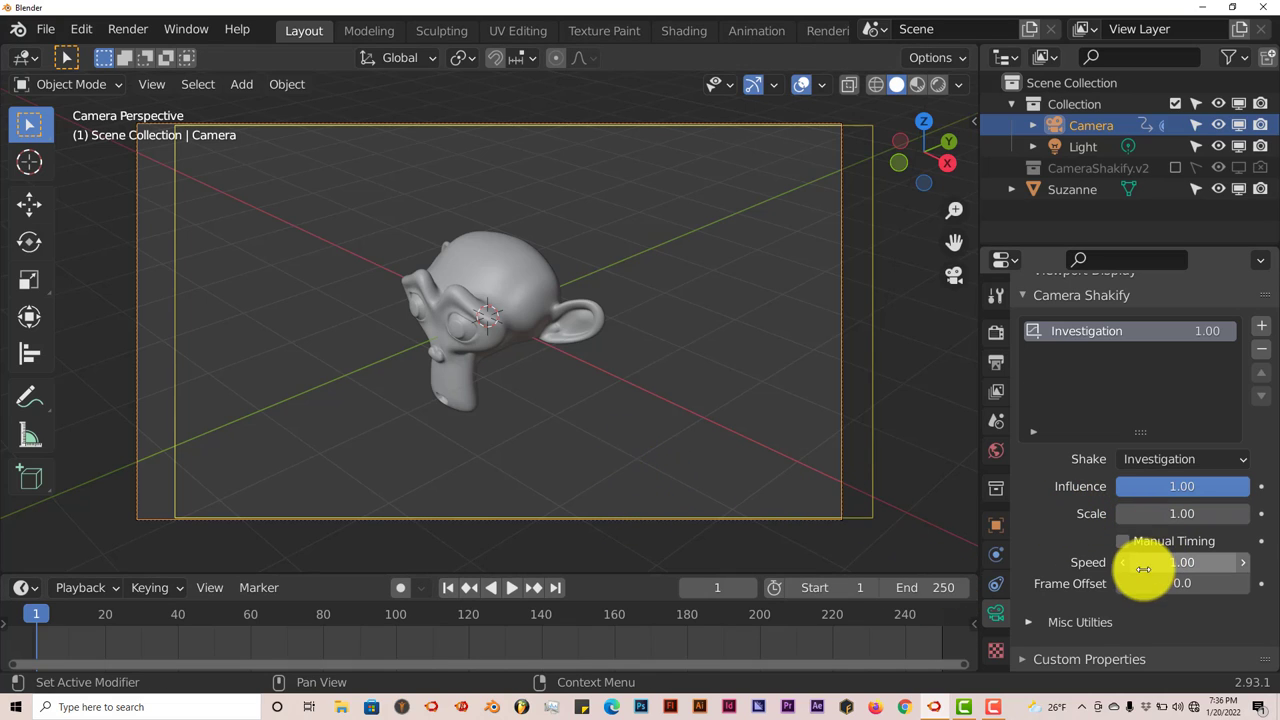
pyautogui.moveTo(1130, 540)
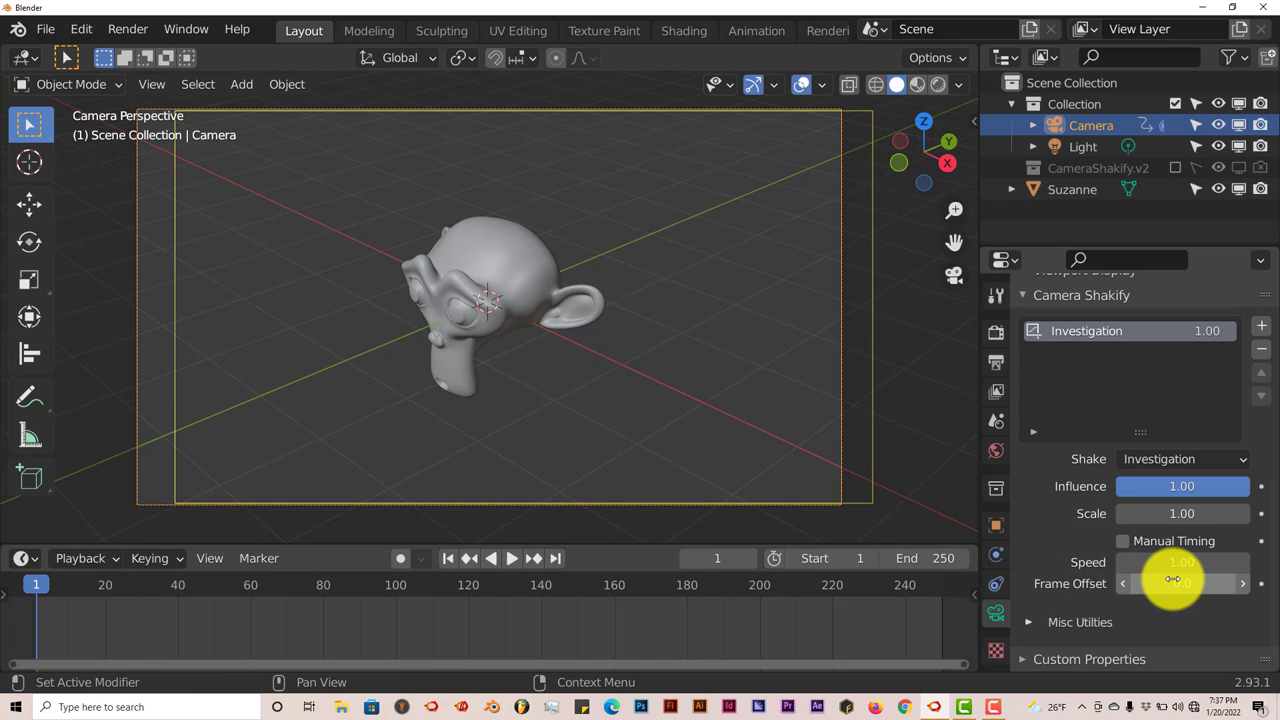
pyautogui.moveTo(1180, 584)
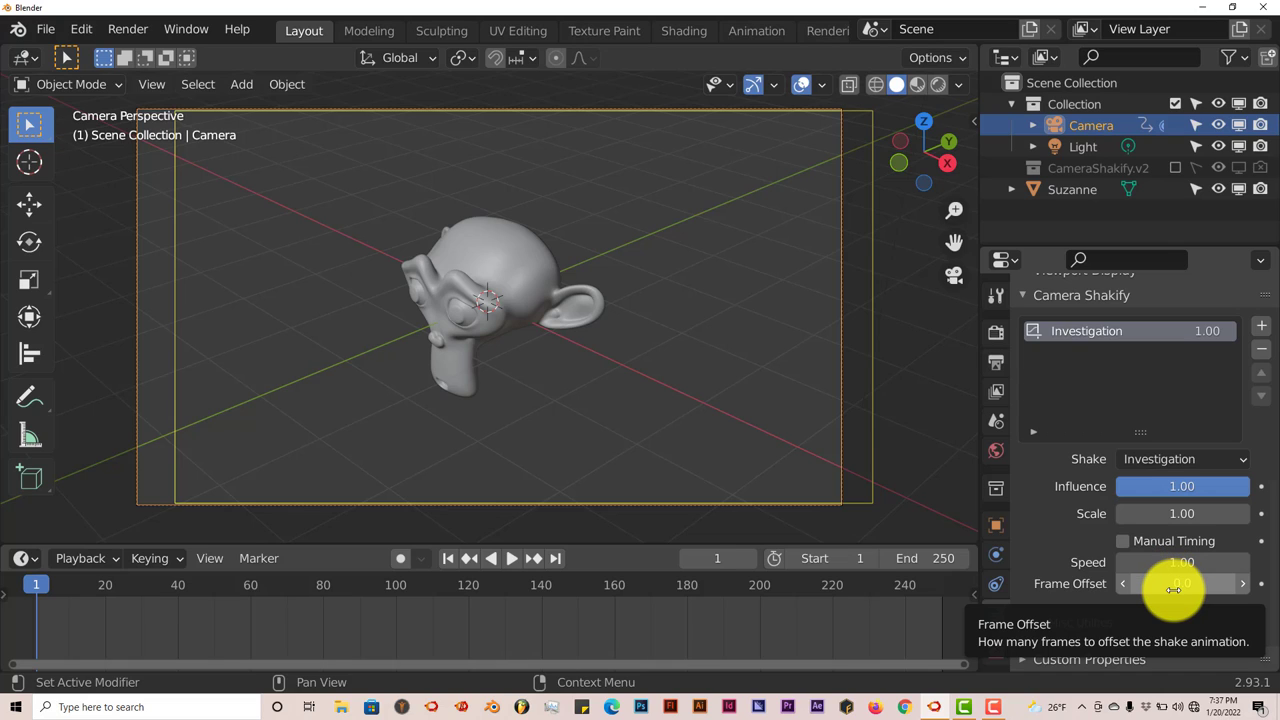
pyautogui.moveTo(656, 608)
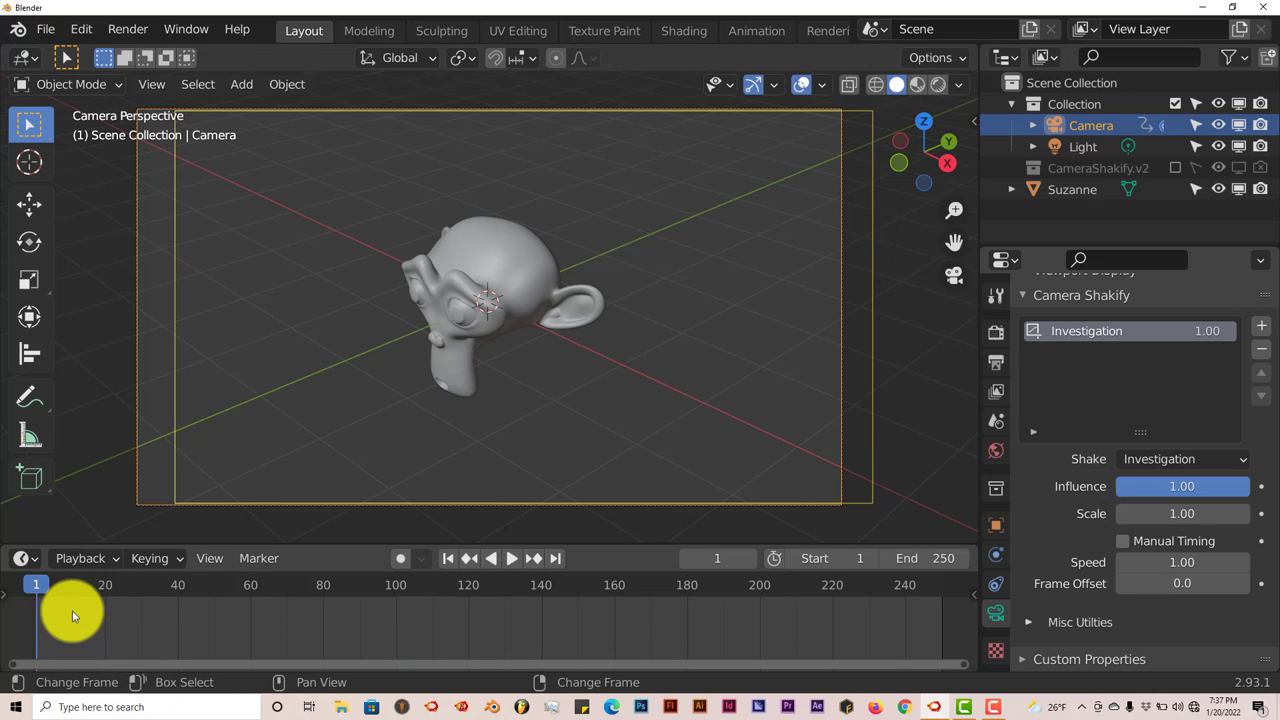
pyautogui.moveTo(192, 592)
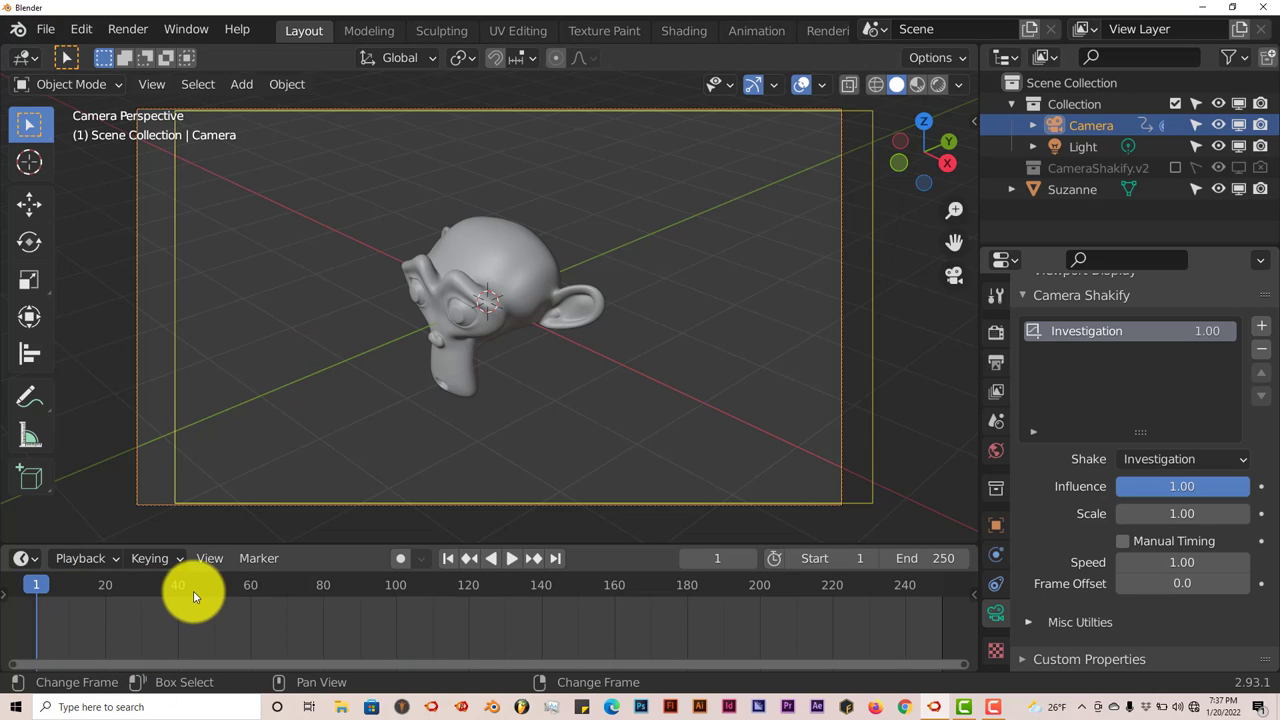
pyautogui.moveTo(440, 450)
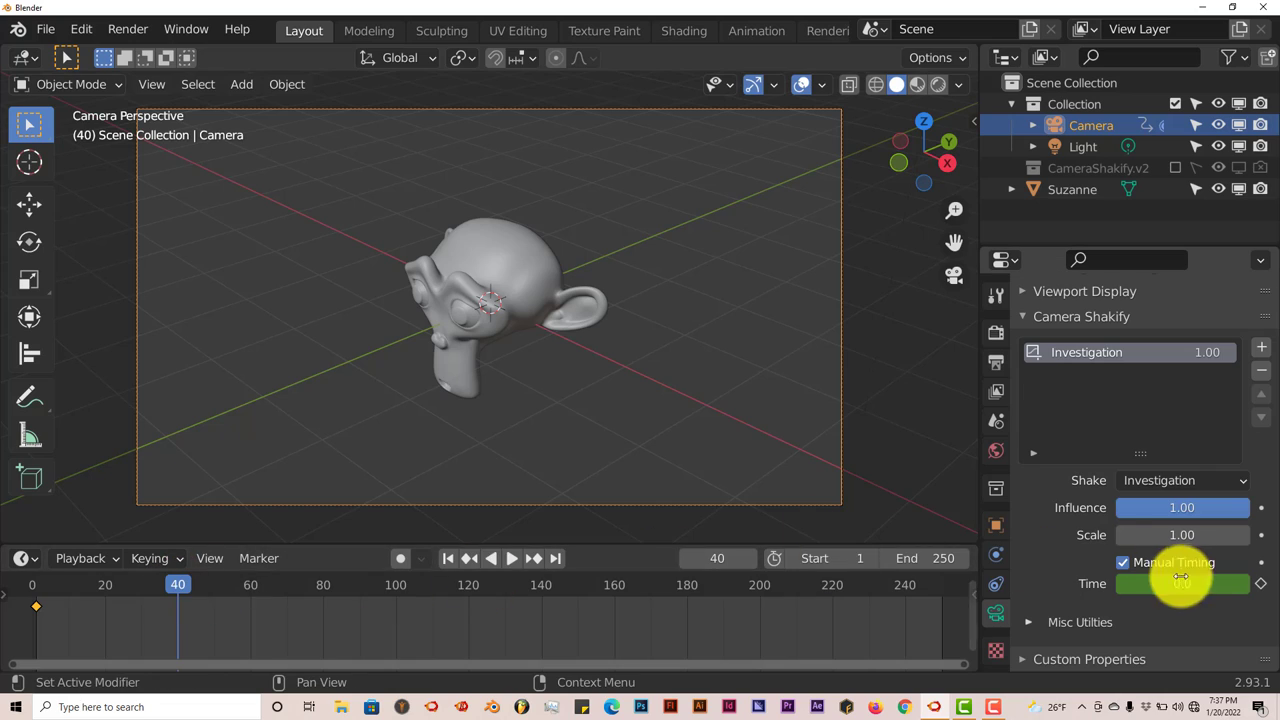
# Step: Key Time 10.0 at frame 40 under manual timing and replay the timed shake from frame 1
pyautogui.click(1180, 584)
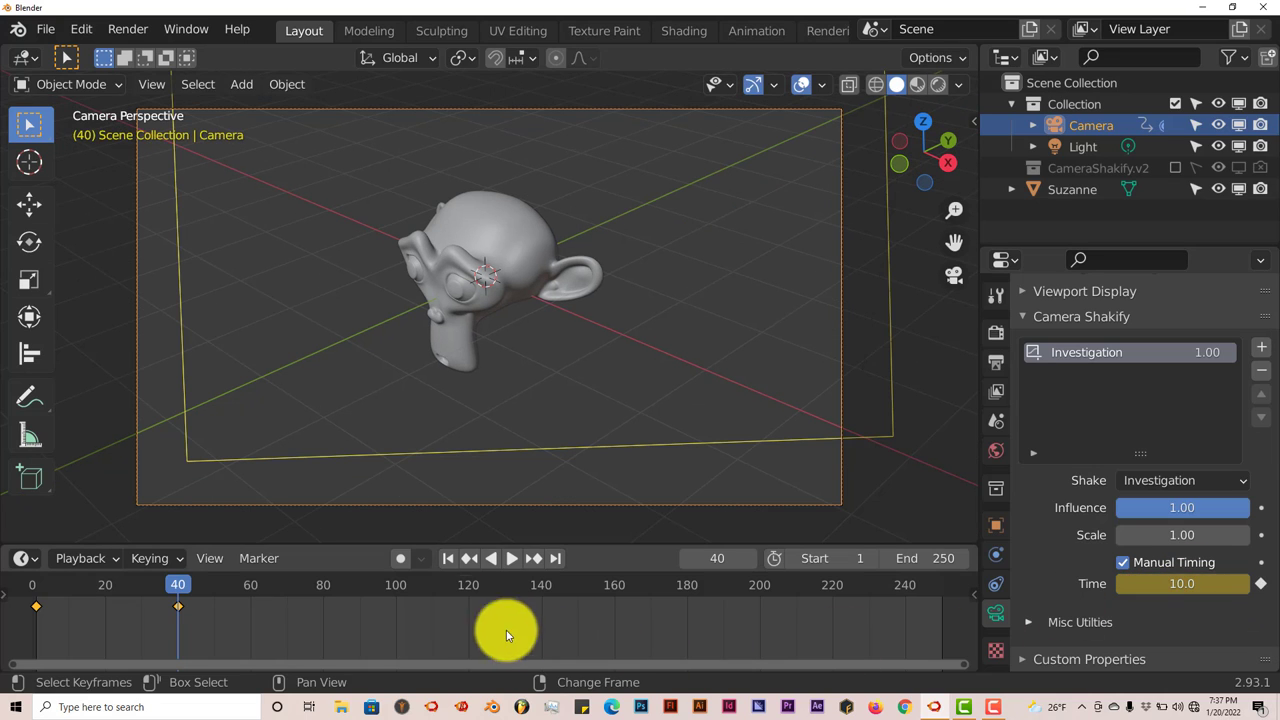
pyautogui.click(512, 558)
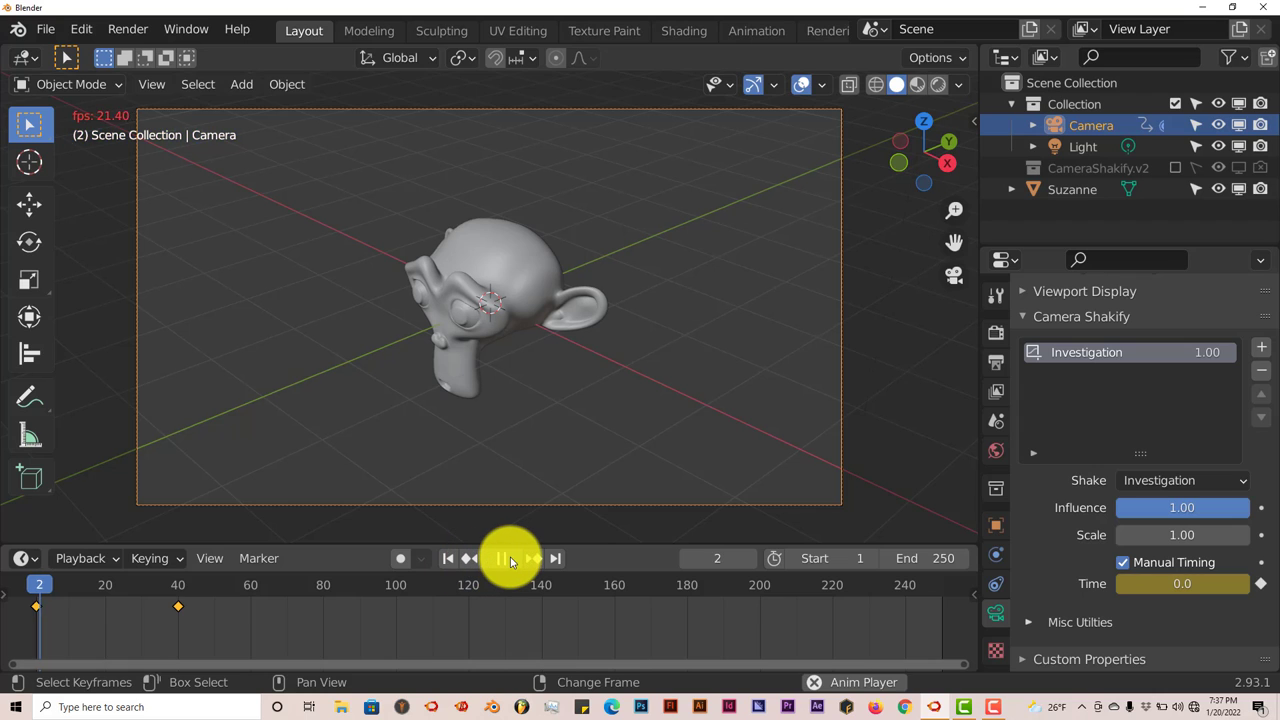
pyautogui.click(500, 558)
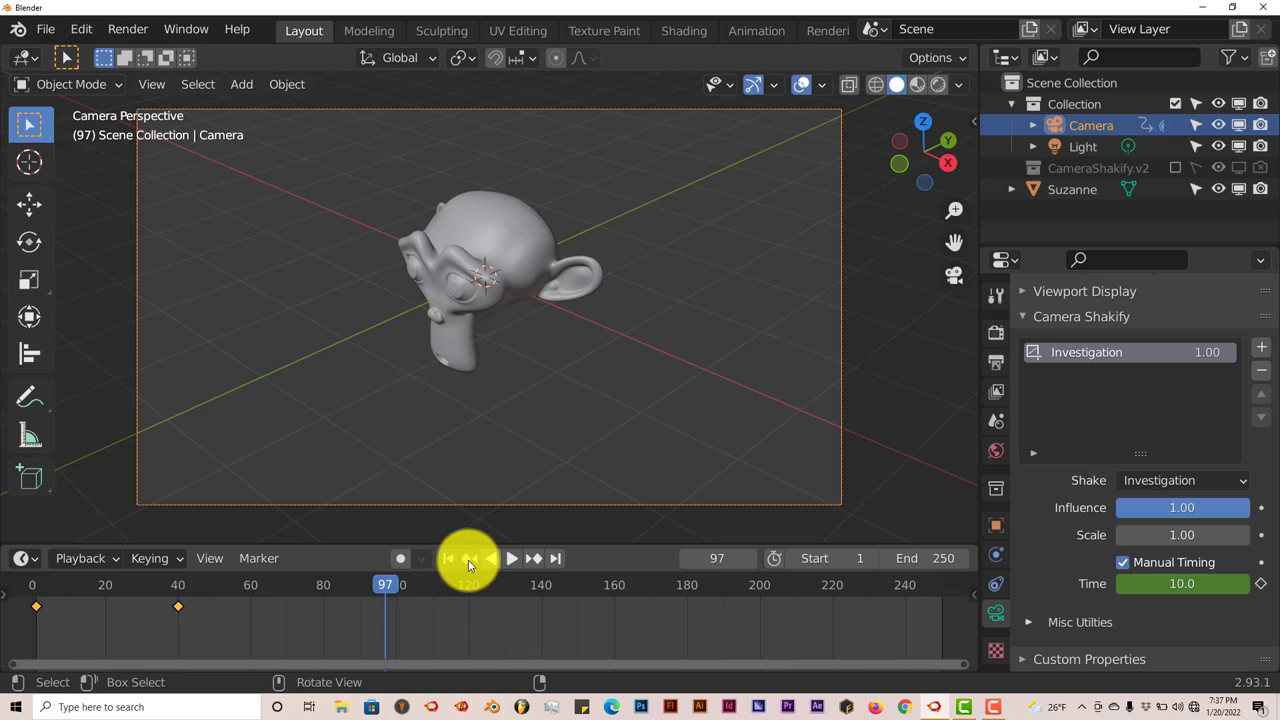
pyautogui.click(448, 558)
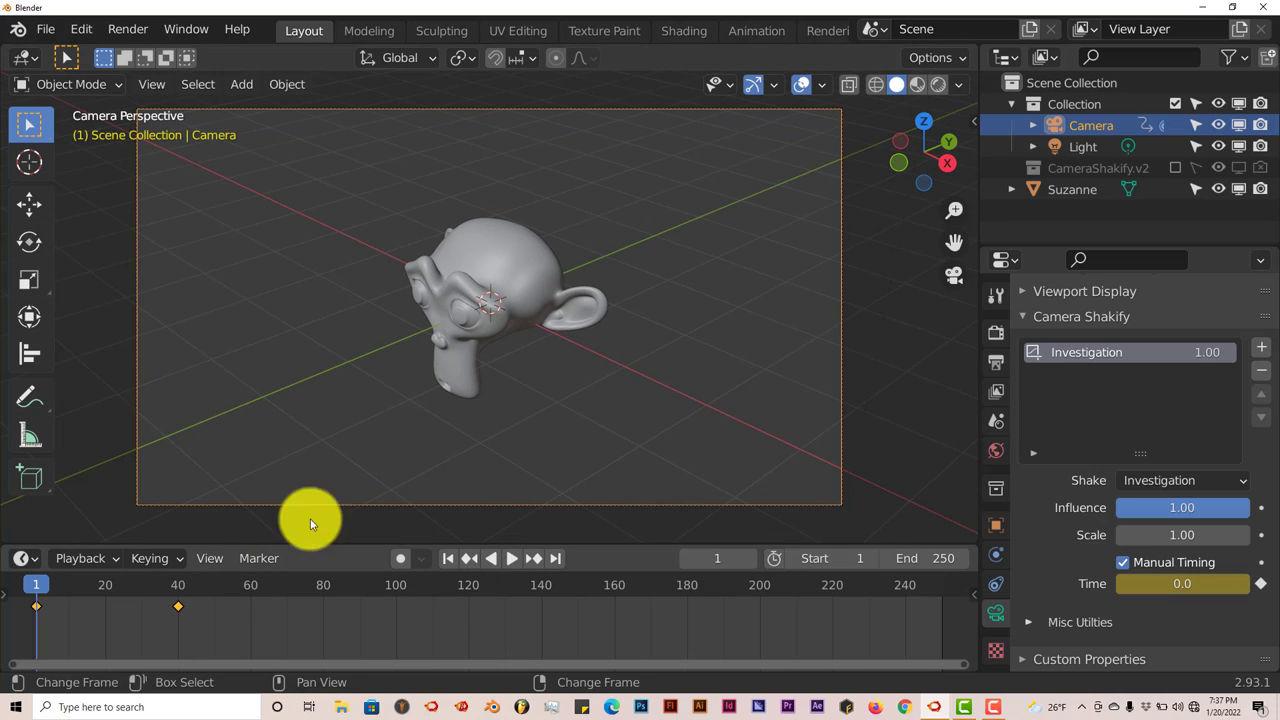
pyautogui.moveTo(990, 580)
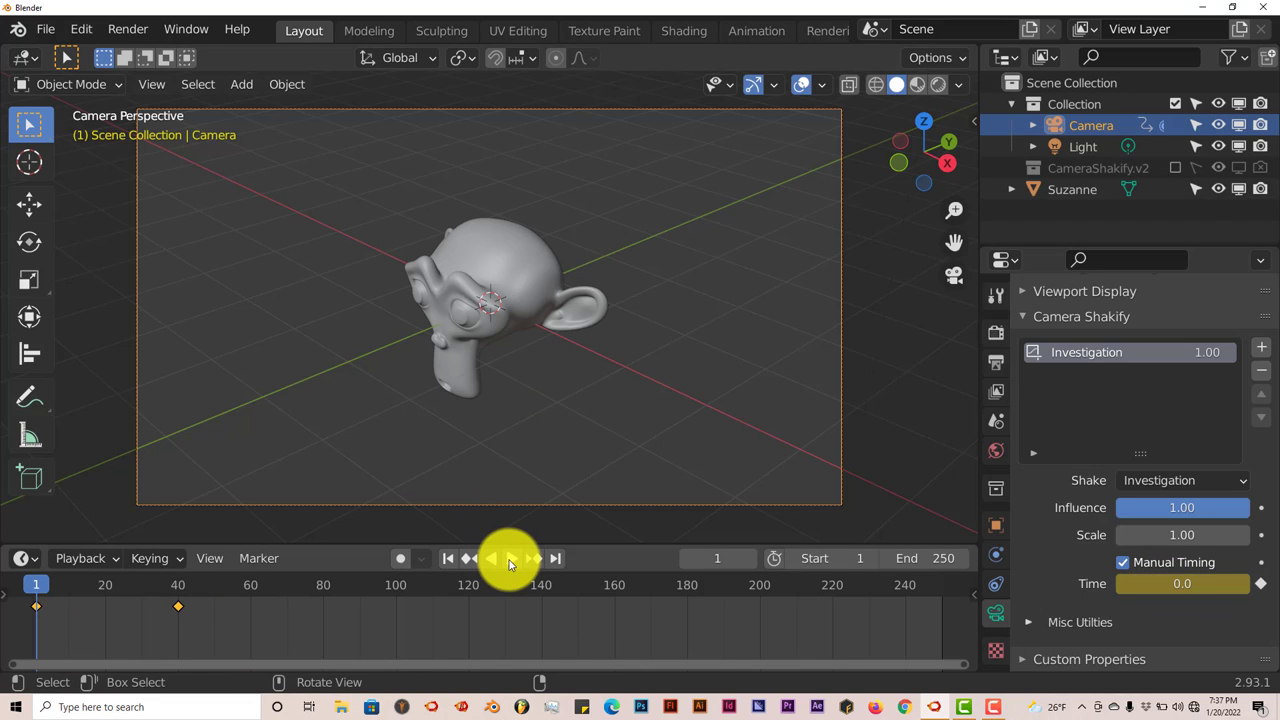
pyautogui.click(510, 558)
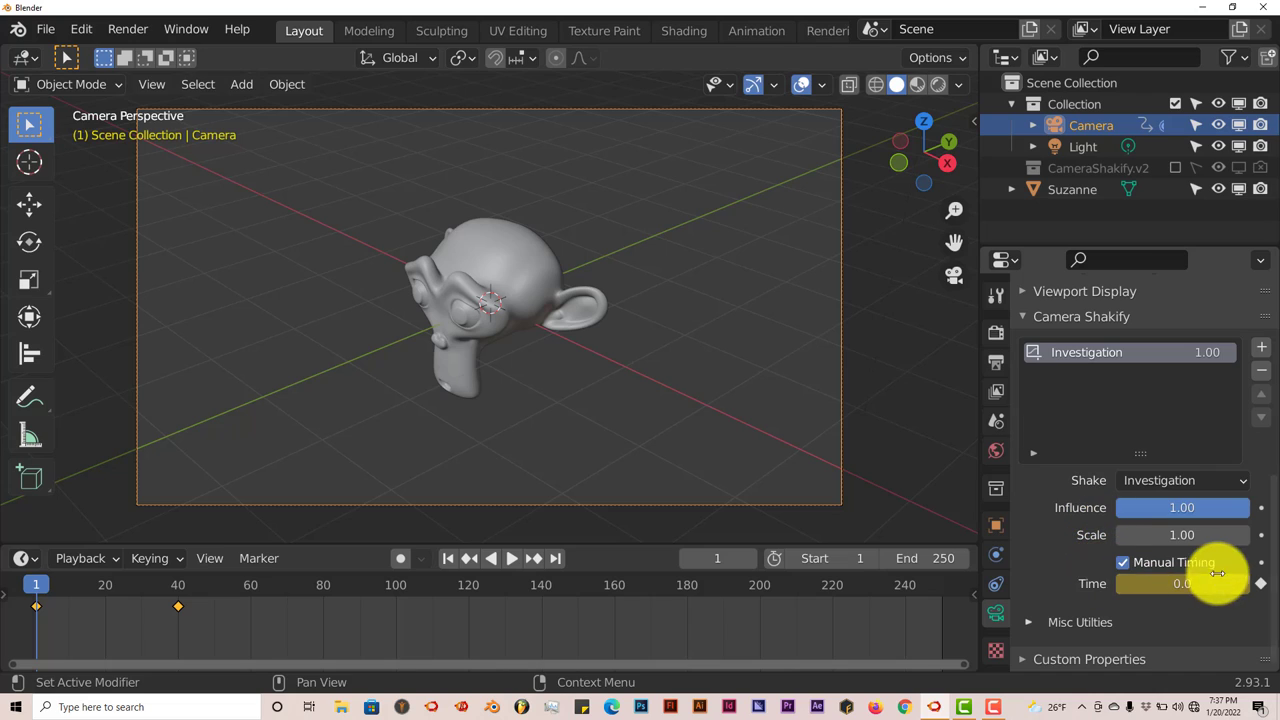
pyautogui.moveTo(452, 656)
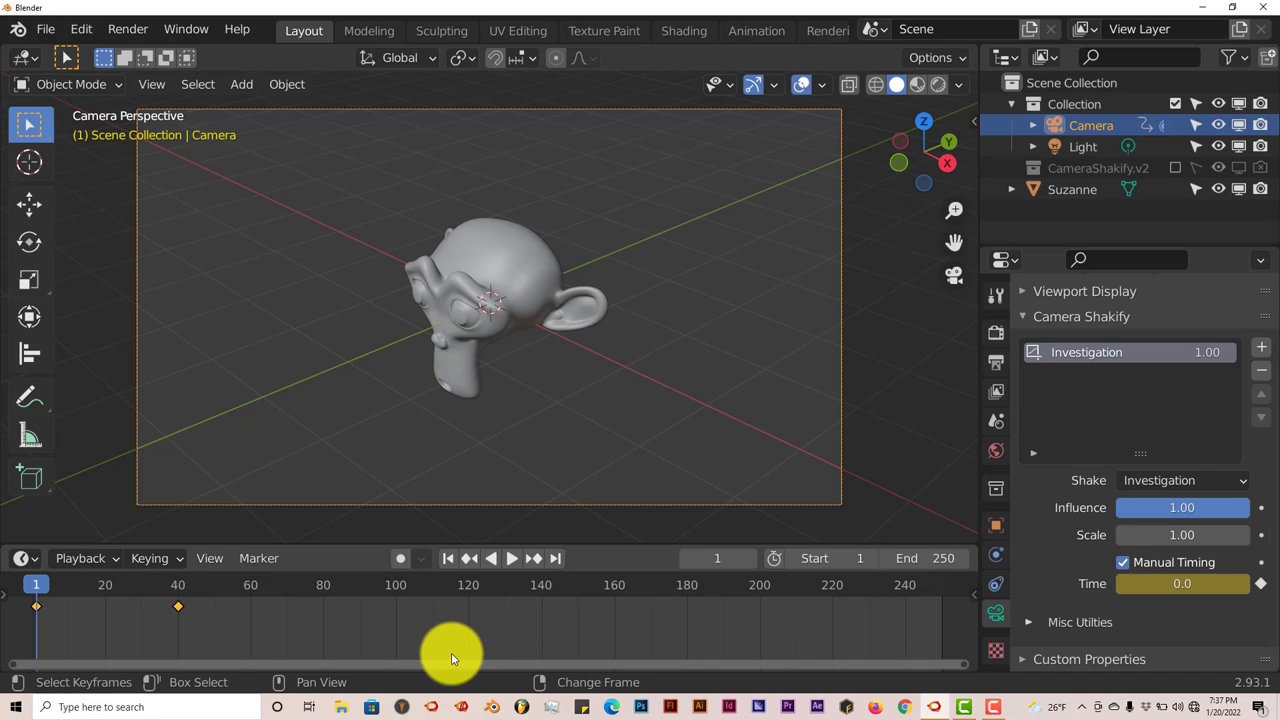
pyautogui.moveTo(404, 628)
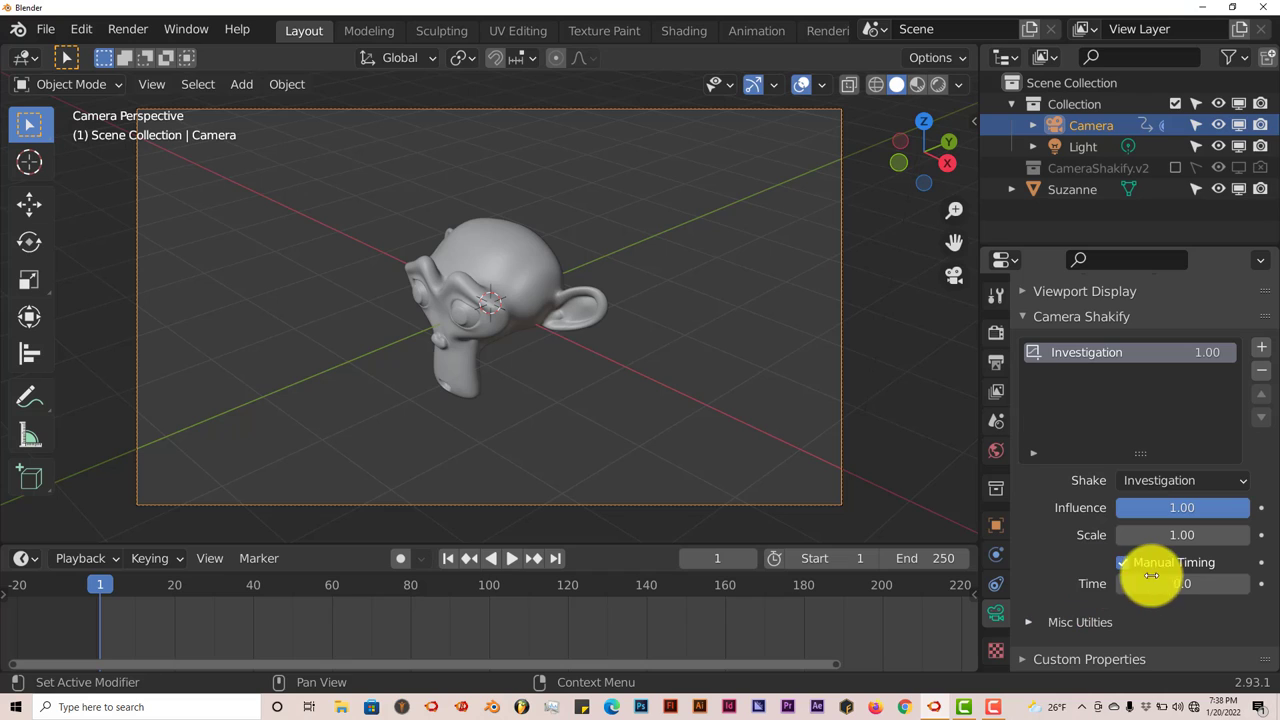
# Step: Turn manual timing off so the shake runs at speed 1.00 with frame offset 0.0
pyautogui.click(1122, 540)
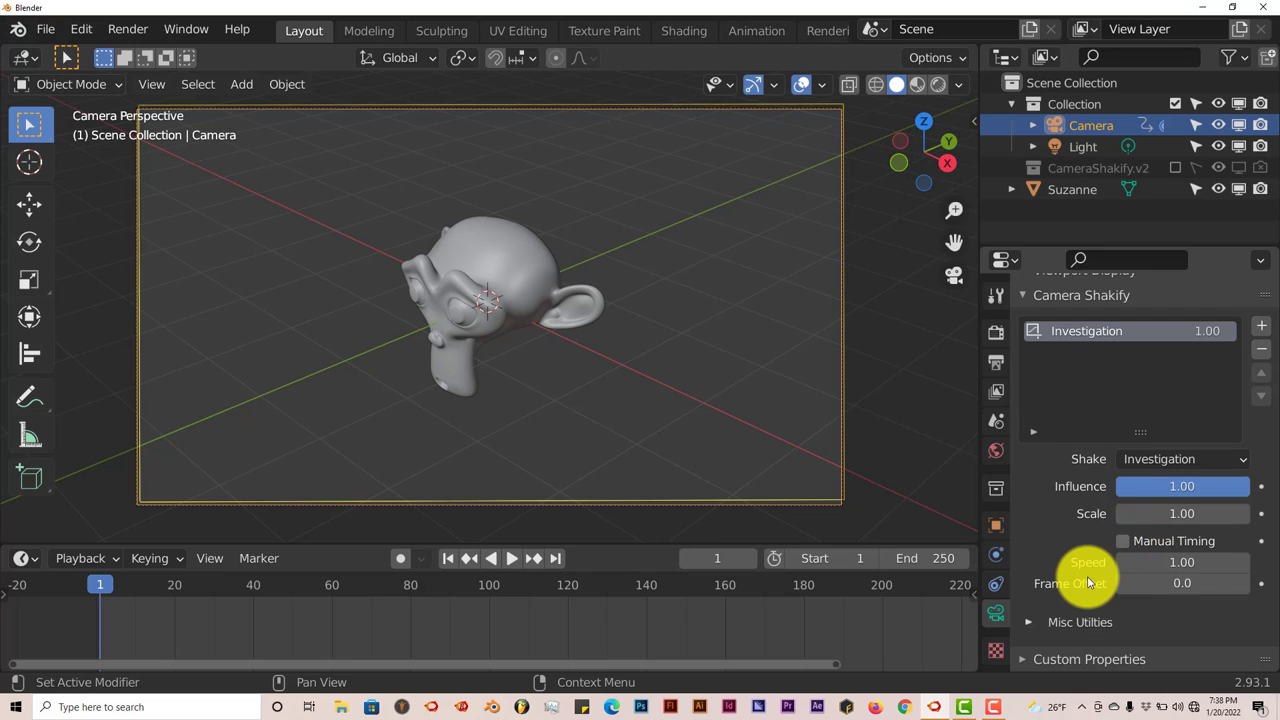
pyautogui.moveTo(1116, 636)
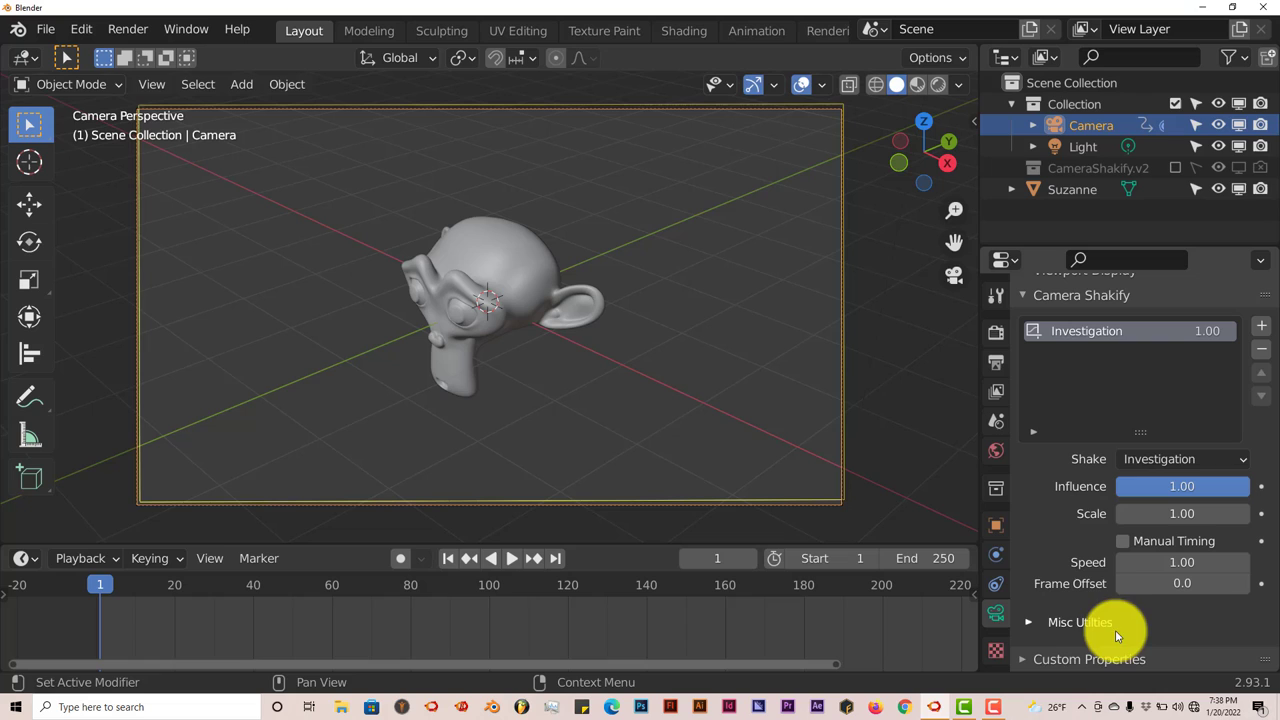
# Step: Switch the shake to Spaceship Shake (2D) under Misc Utilities, preview it, and return to frame 1
pyautogui.click(1030, 622)
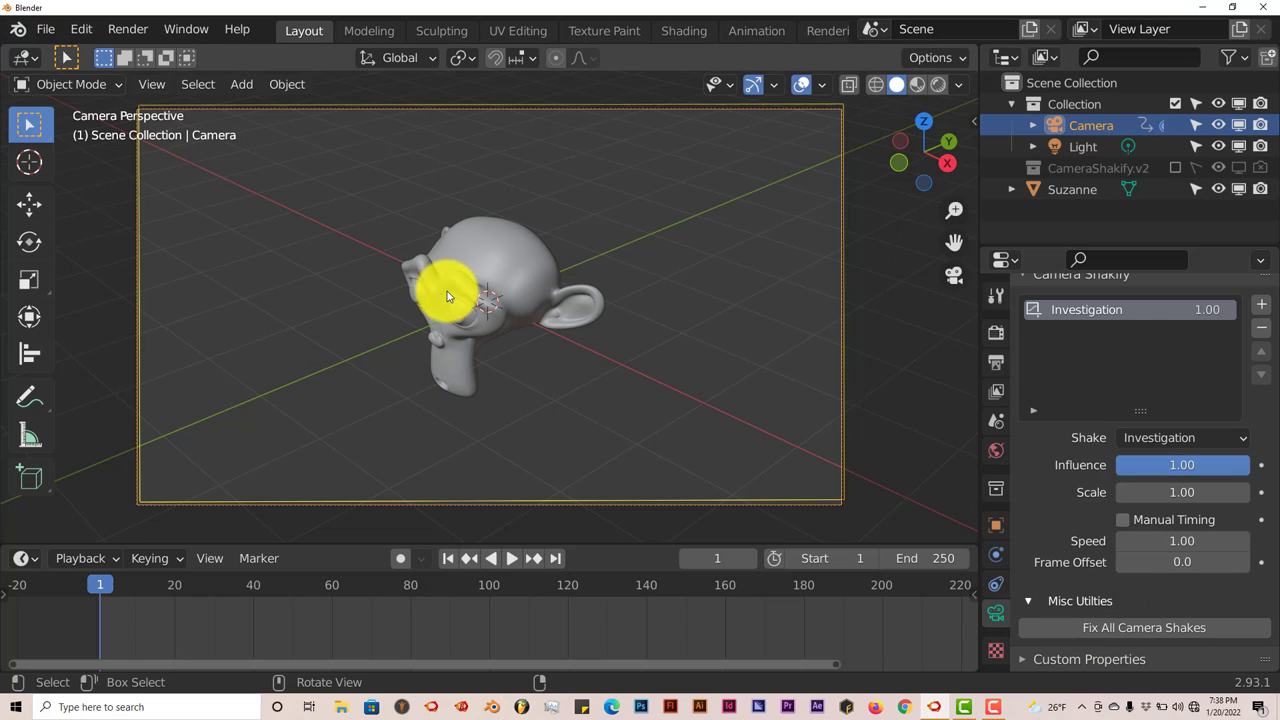
pyautogui.moveTo(424, 256)
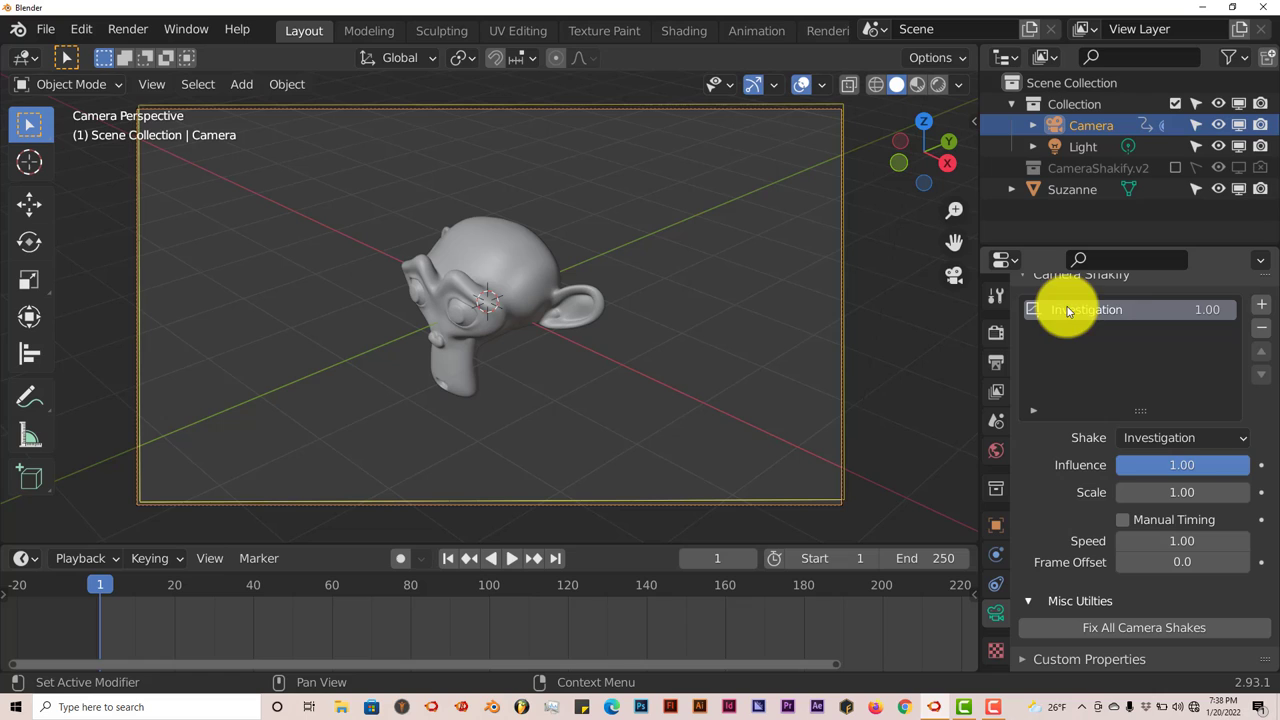
pyautogui.moveTo(1212, 438)
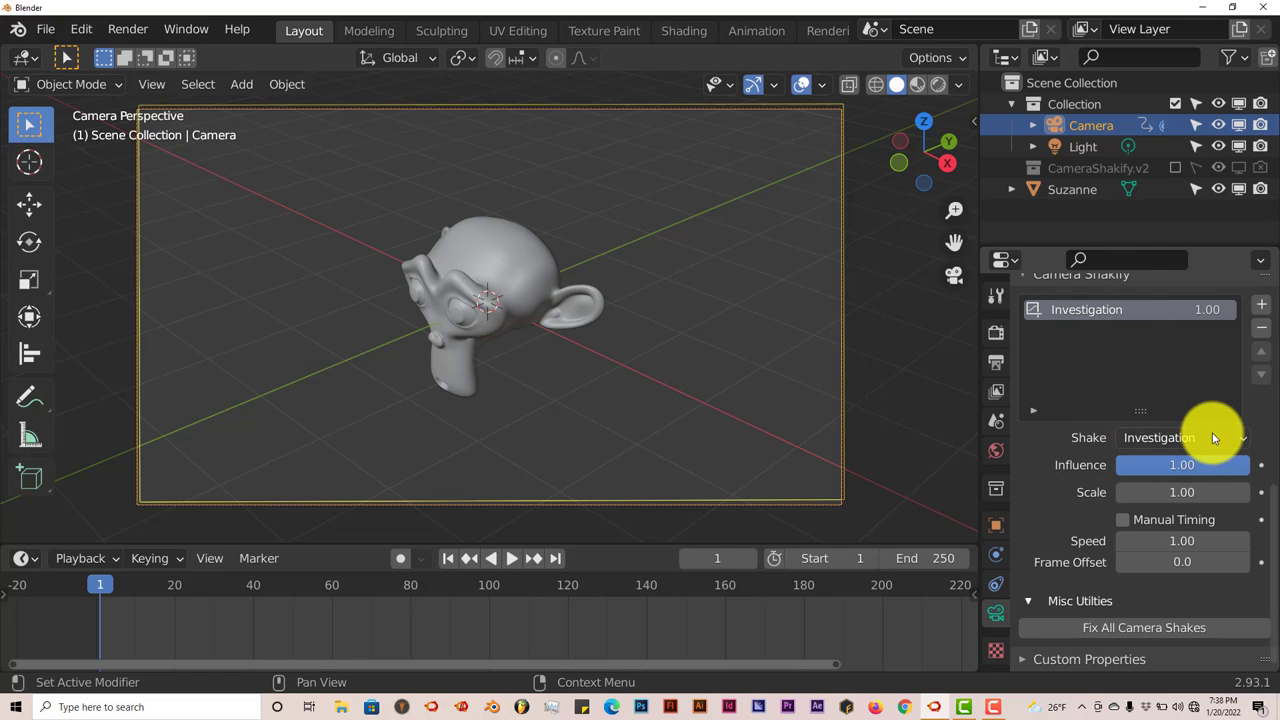
pyautogui.click(1184, 436)
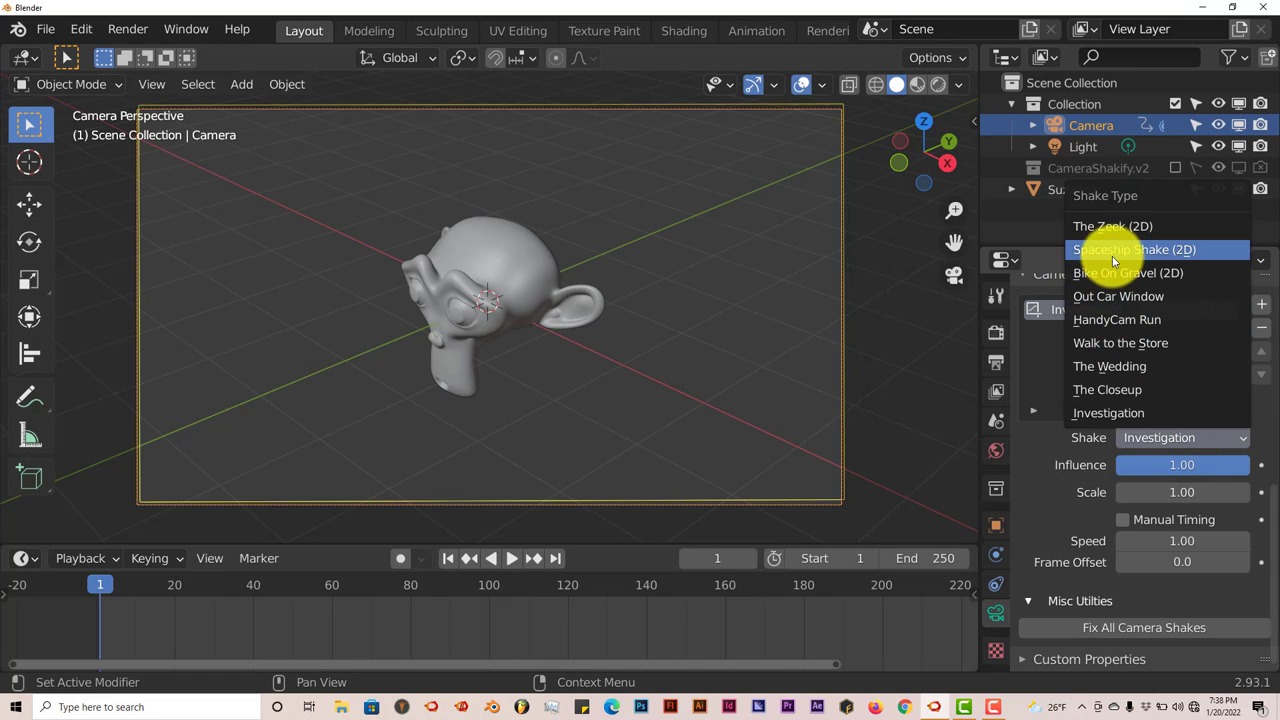
pyautogui.click(1132, 248)
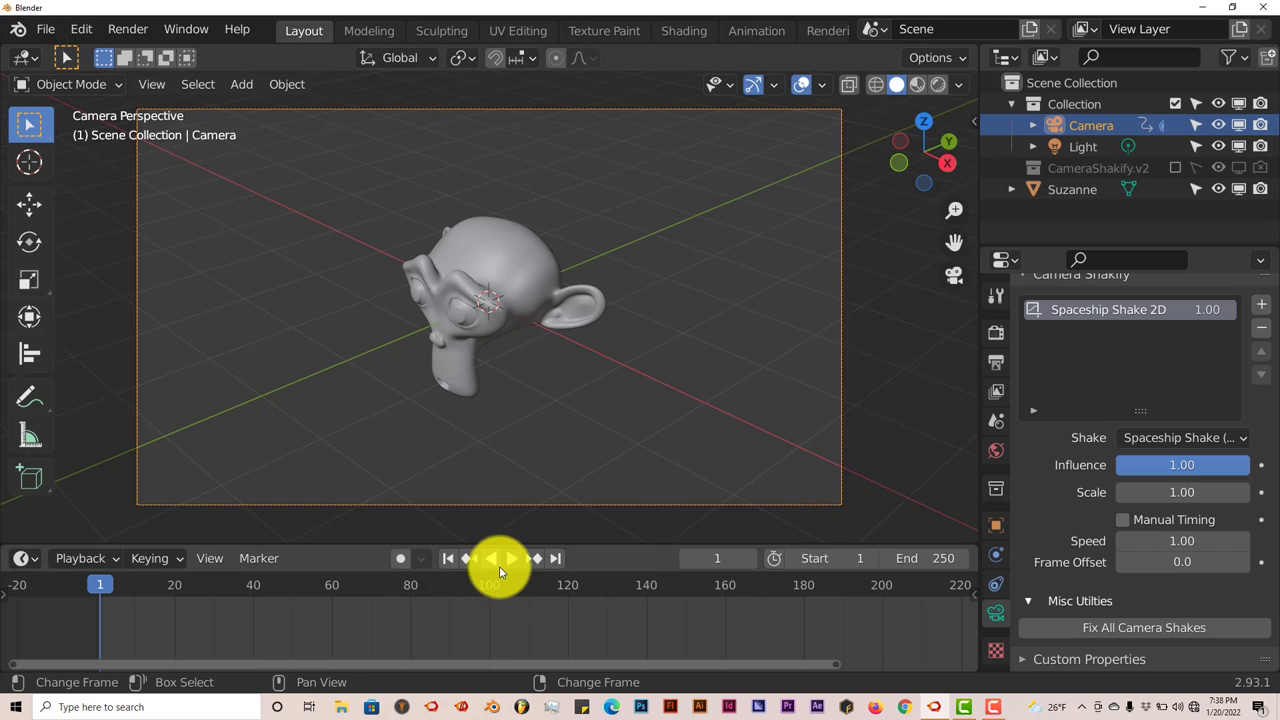
pyautogui.click(512, 558)
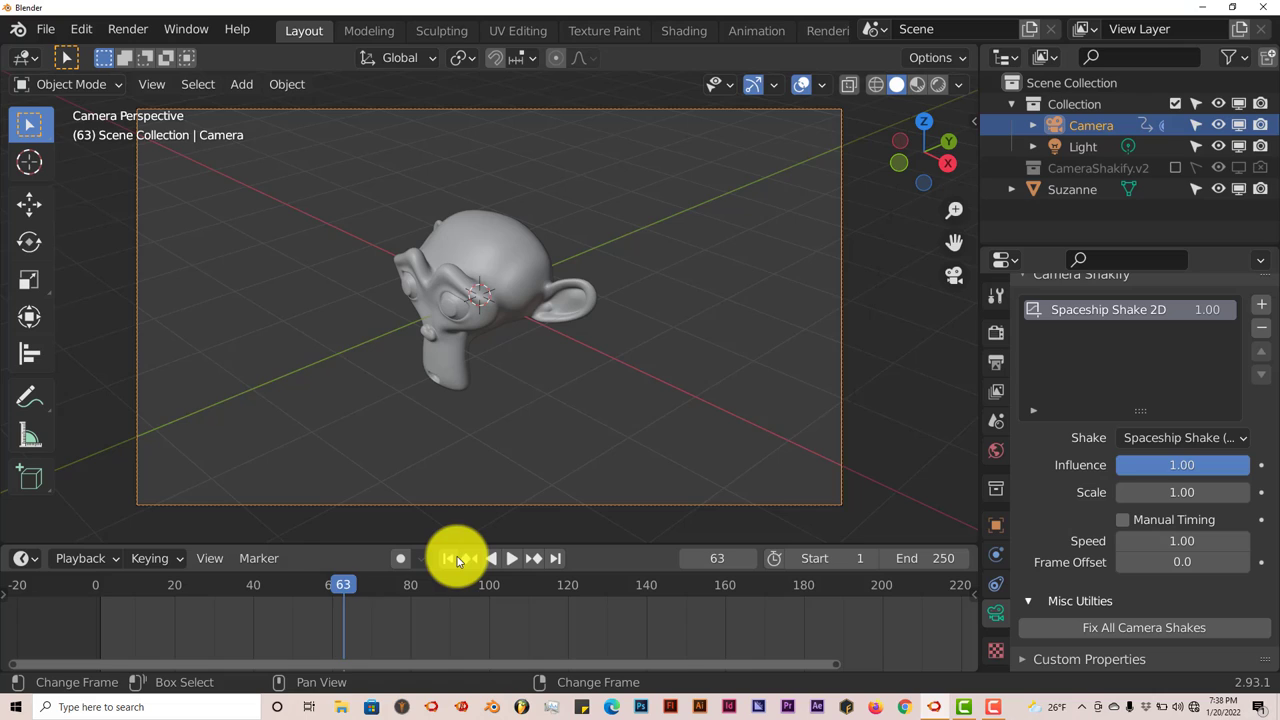
pyautogui.click(448, 558)
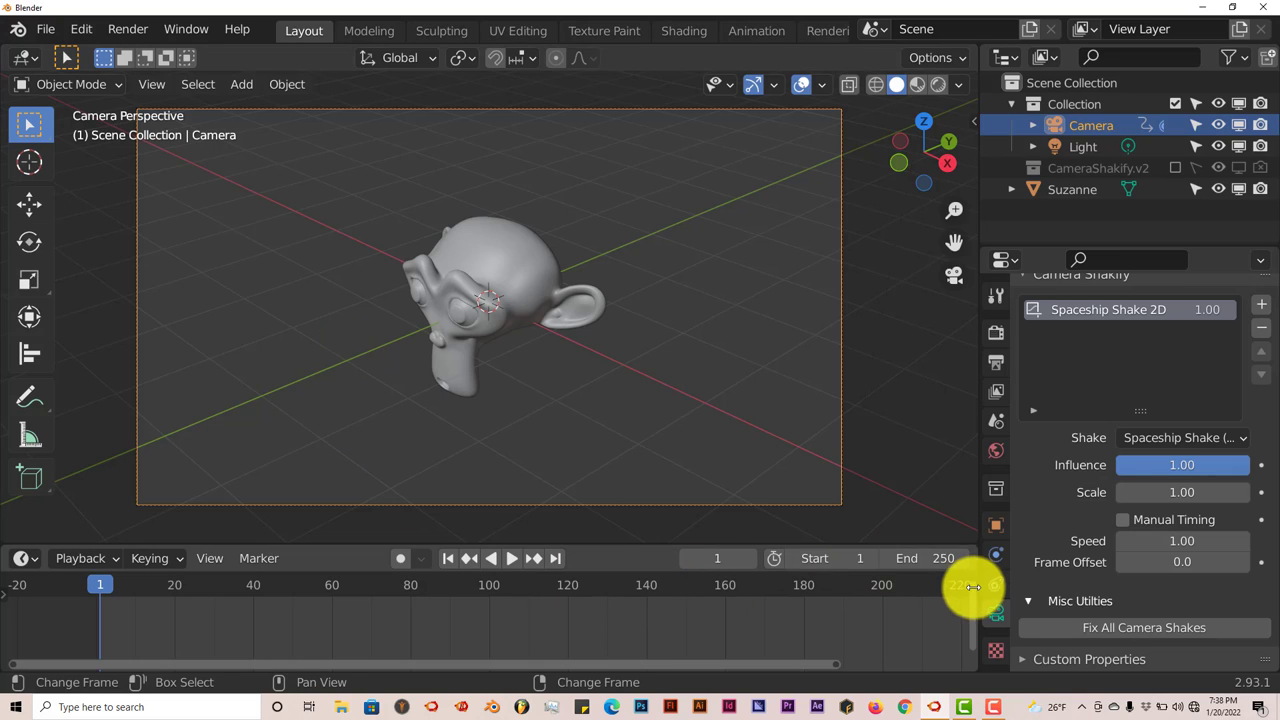
pyautogui.moveTo(836, 476)
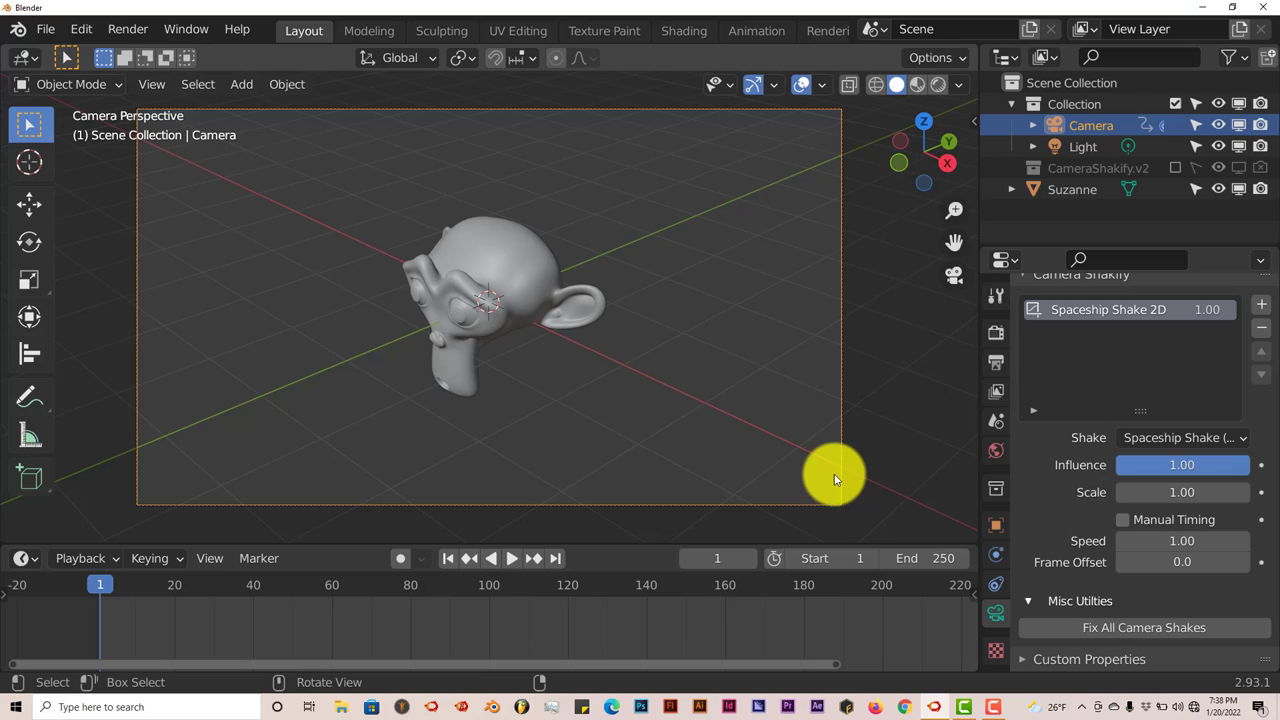
pyautogui.moveTo(960, 588)
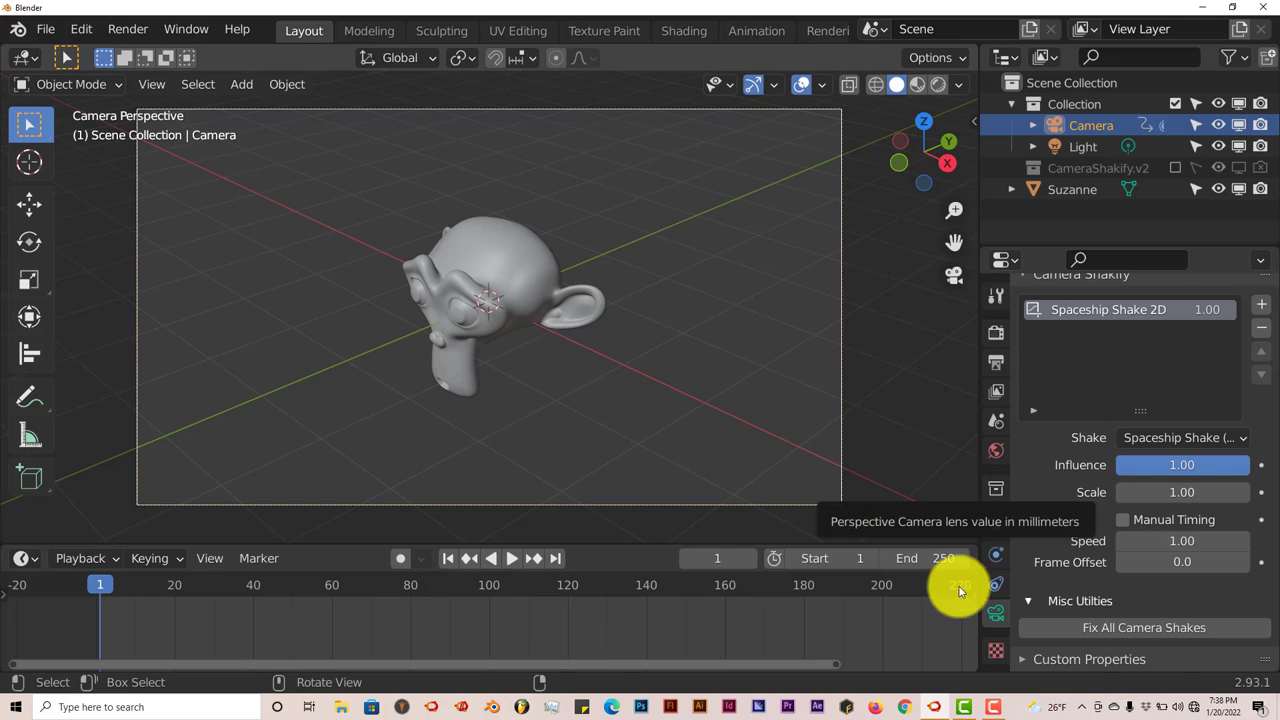